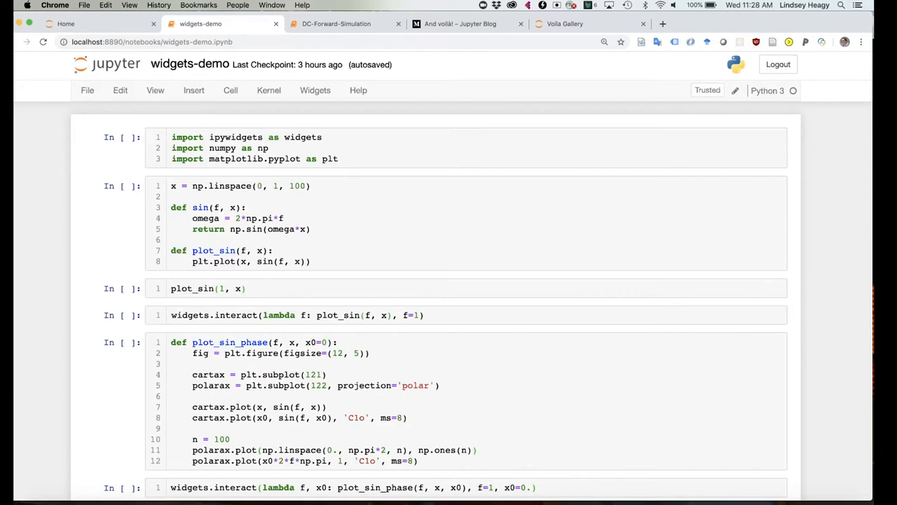
{"action": "mouse_move", "coordinate": [674, 419]}
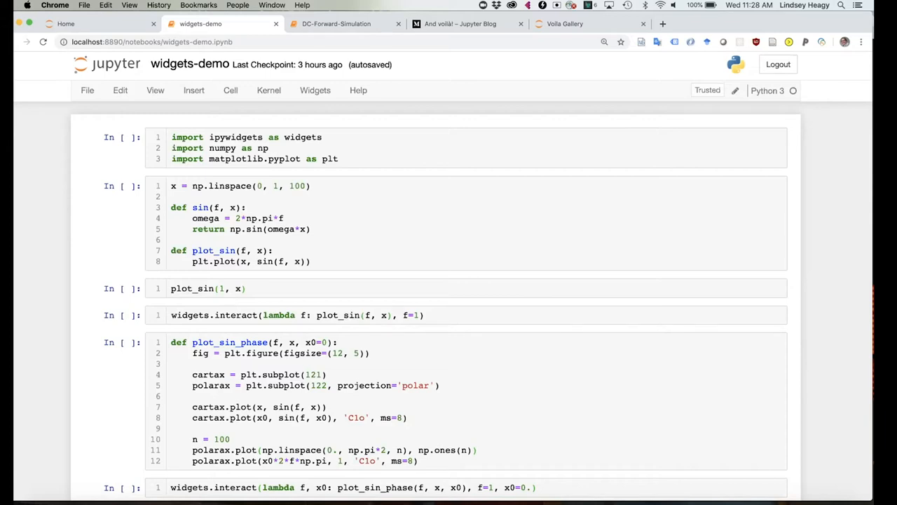
{"action": "mouse_move", "coordinate": [560, 160]}
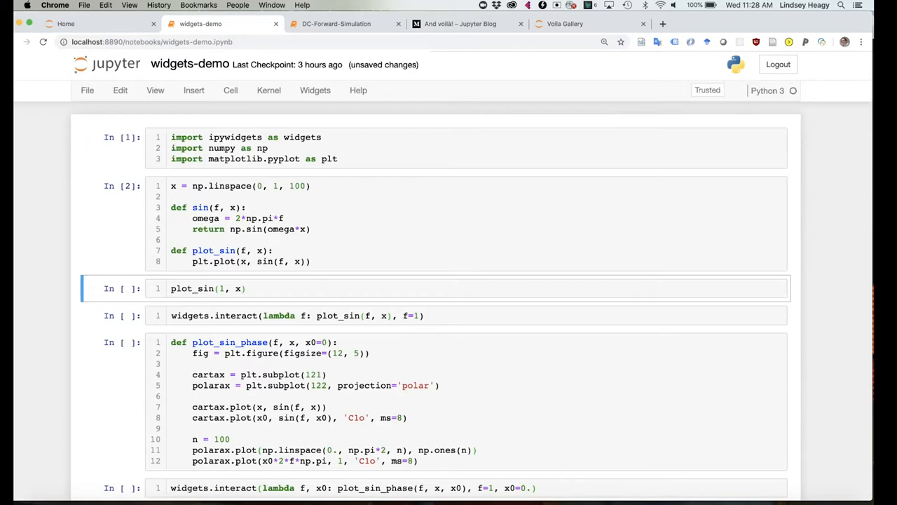
{"action": "mouse_move", "coordinate": [371, 242]}
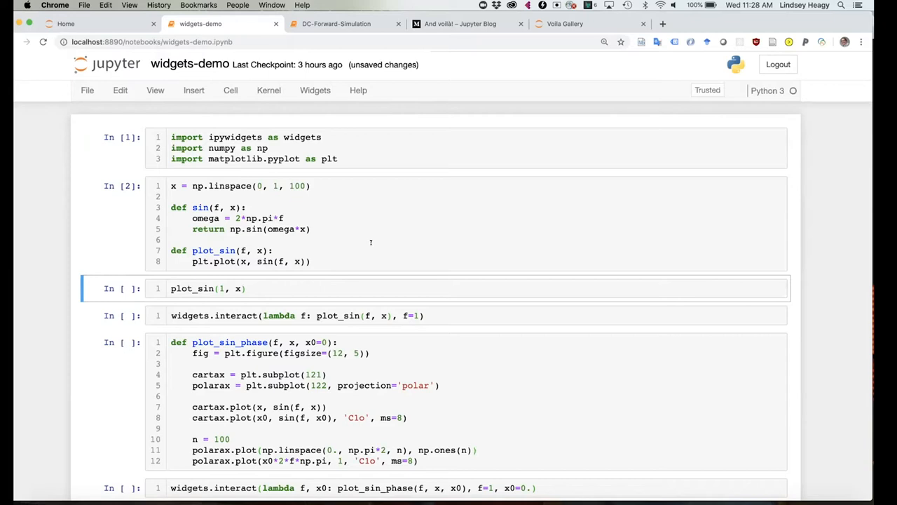
- Run the plot_sin(1, x) cell to draw one sine cycle, then scroll to the interact cell
{"action": "key", "text": "shift+enter"}
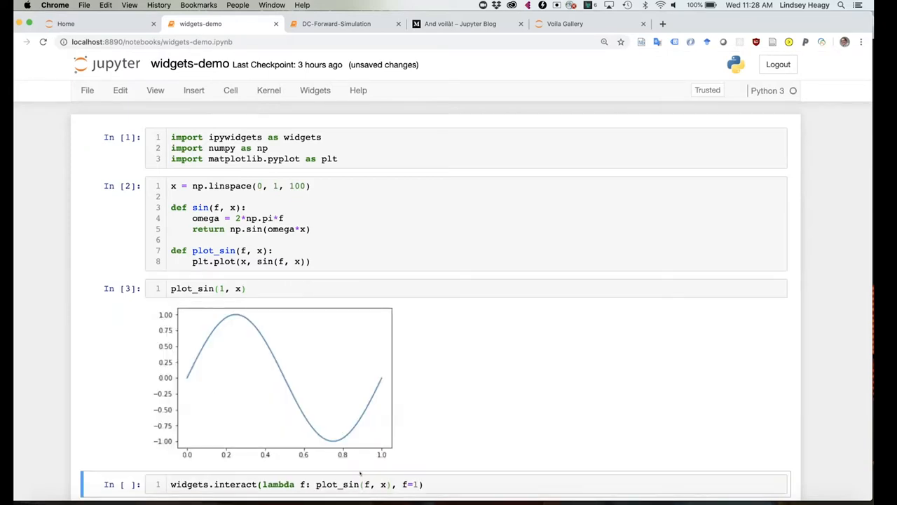
{"action": "scroll", "scroll_direction": "down", "scroll_amount": 3}
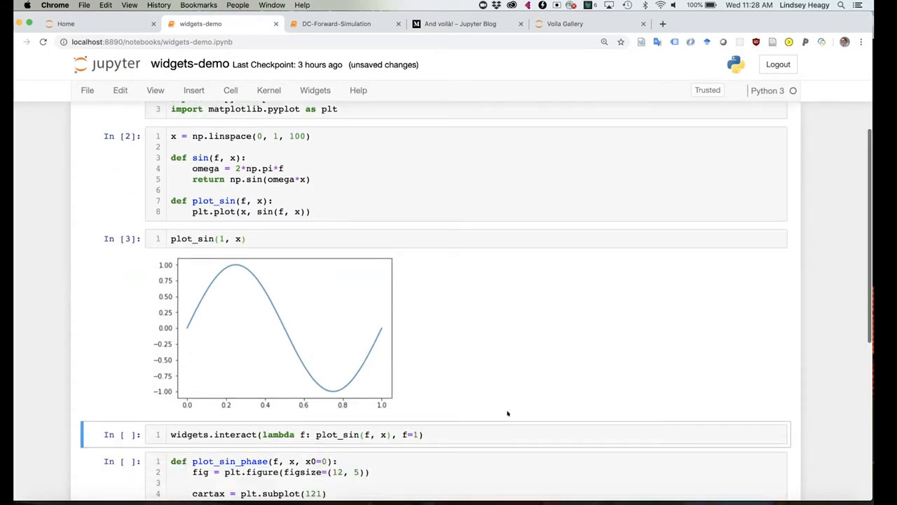
{"action": "scroll", "scroll_direction": "down", "scroll_amount": 3}
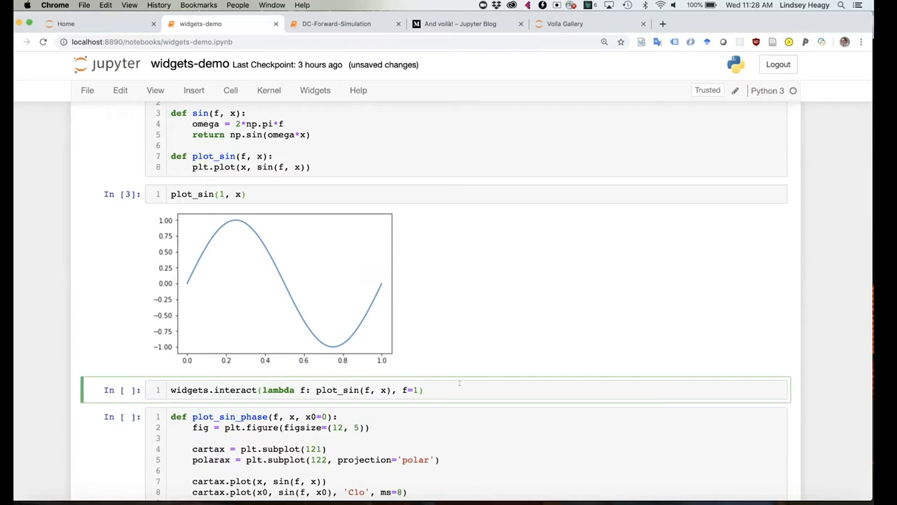
{"action": "mouse_move", "coordinate": [213, 378]}
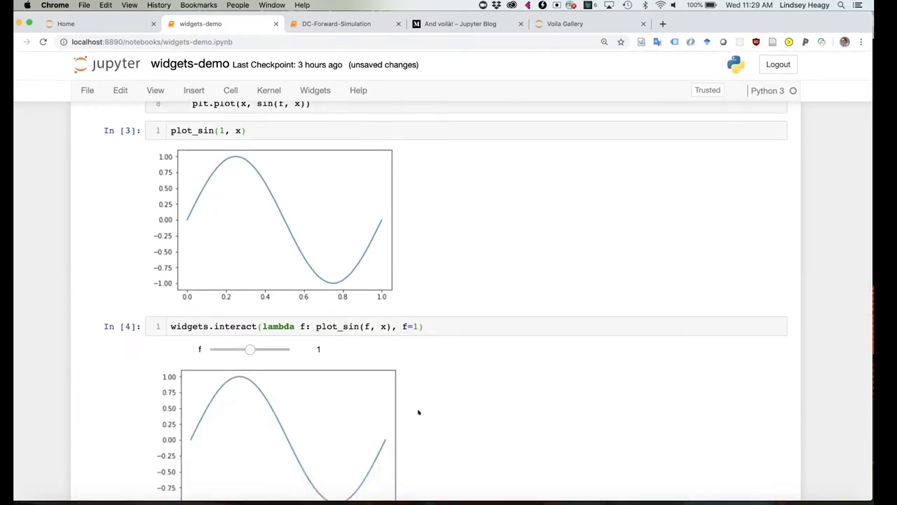
- Try frequencies 2 and 0 on the f slider, then settle on f=0.30
{"action": "scroll", "scroll_direction": "down", "scroll_amount": 3}
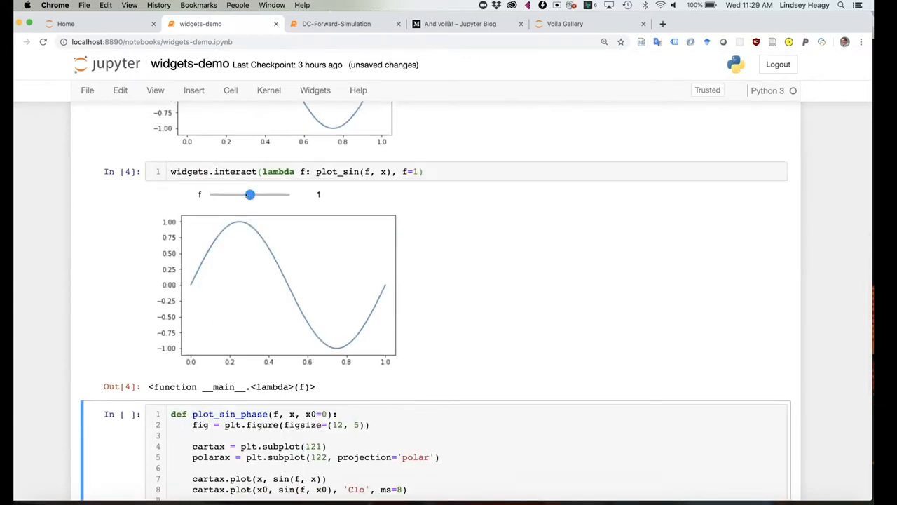
{"action": "left_click_drag", "start_coordinate": [250, 194], "coordinate": [269, 194]}
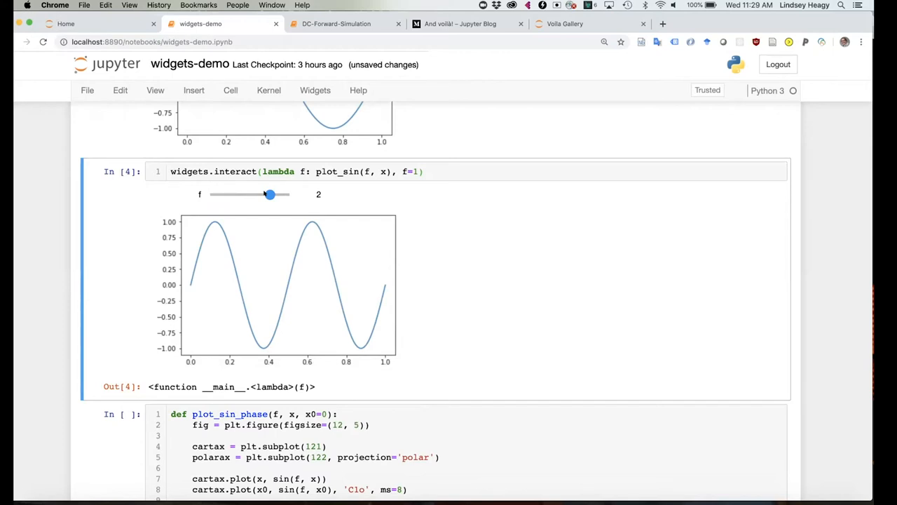
{"action": "left_click_drag", "start_coordinate": [270, 194], "coordinate": [231, 194]}
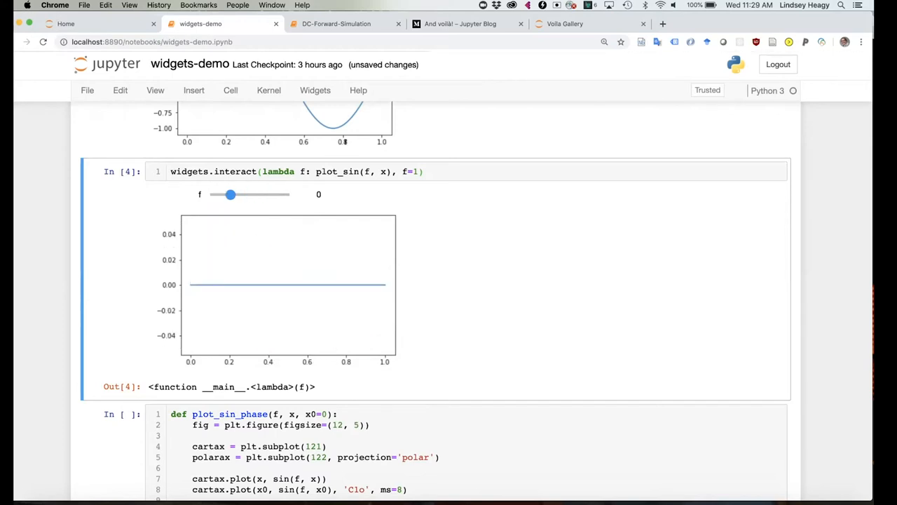
{"action": "left_click_drag", "start_coordinate": [230, 195], "coordinate": [251, 194]}
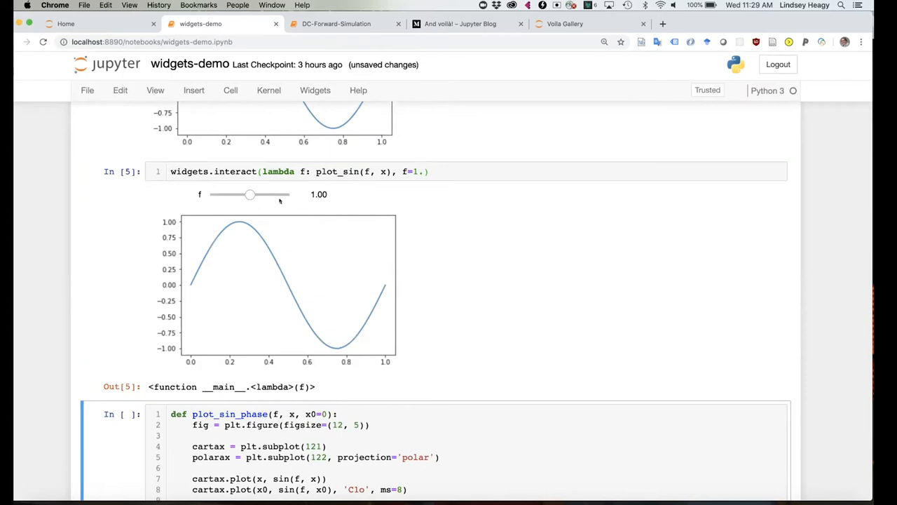
{"action": "left_click_drag", "start_coordinate": [251, 194], "coordinate": [236, 194]}
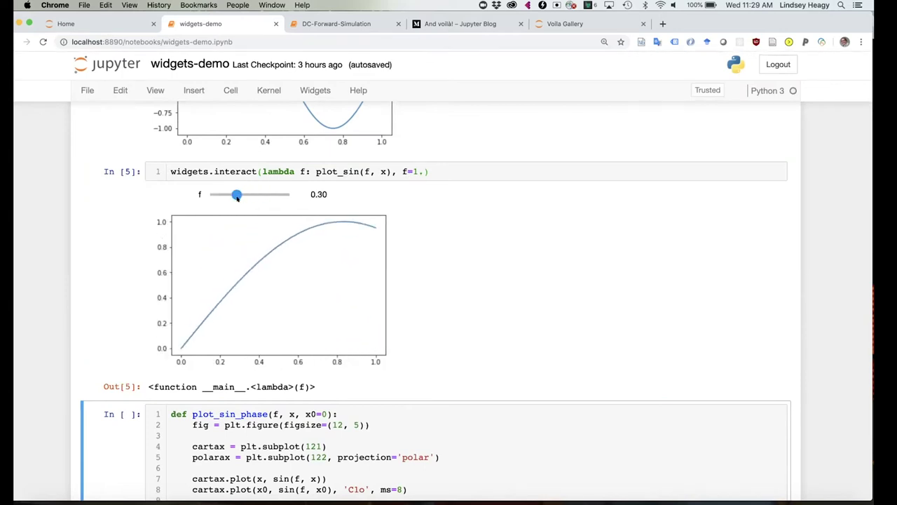
{"action": "scroll", "scroll_direction": "down", "scroll_amount": 3}
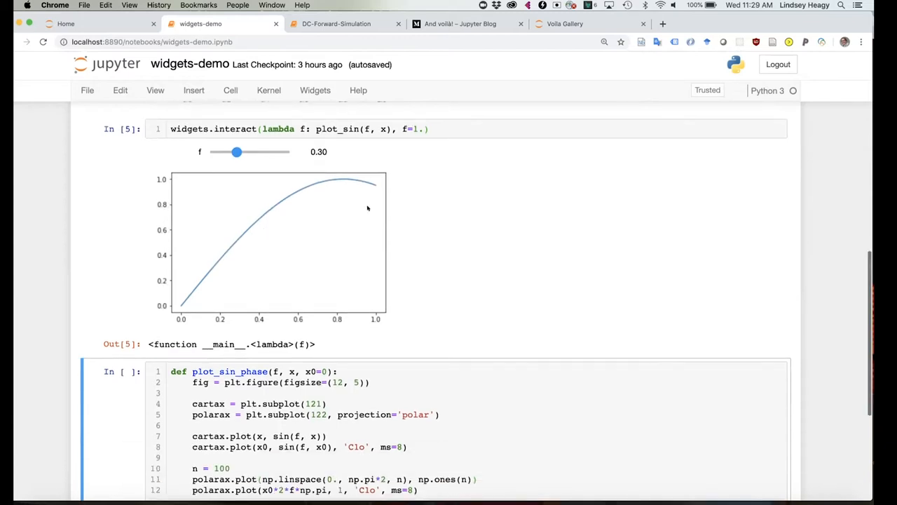
{"action": "scroll", "scroll_direction": "down", "scroll_amount": 3}
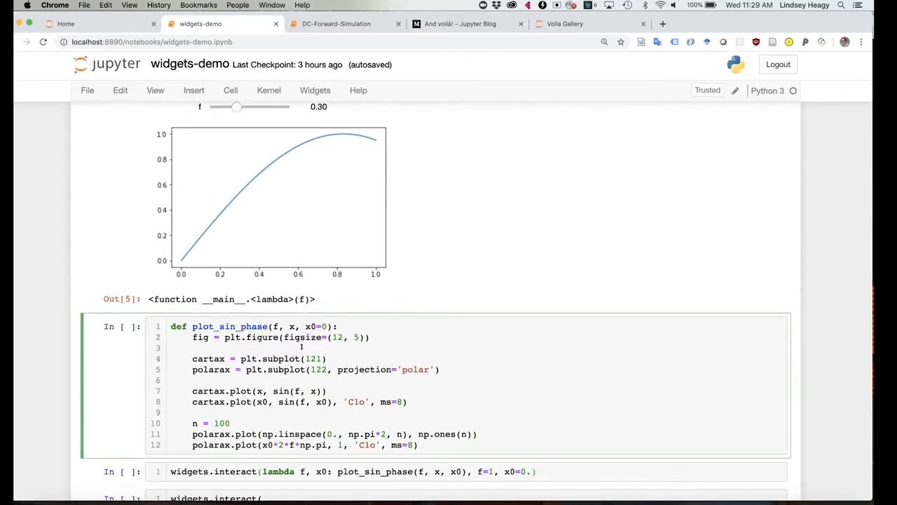
- Run the plot_sin_phase definition cell and bring its interact demo into view
{"action": "key", "text": "shift+enter"}
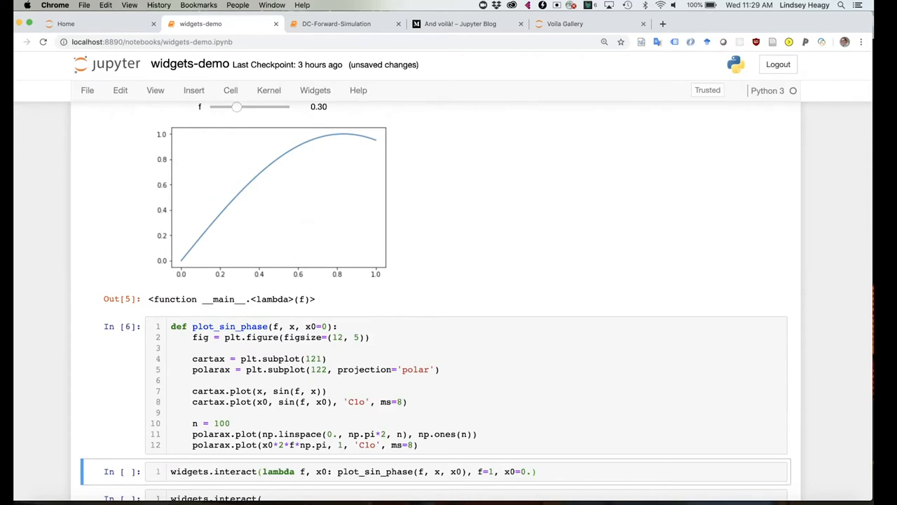
{"action": "scroll", "scroll_direction": "down", "scroll_amount": 3}
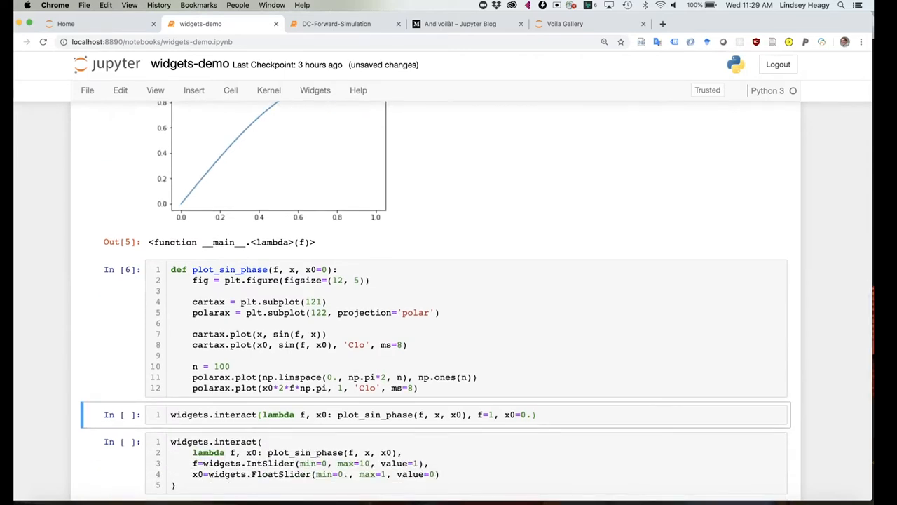
{"action": "scroll", "scroll_direction": "down", "scroll_amount": 3}
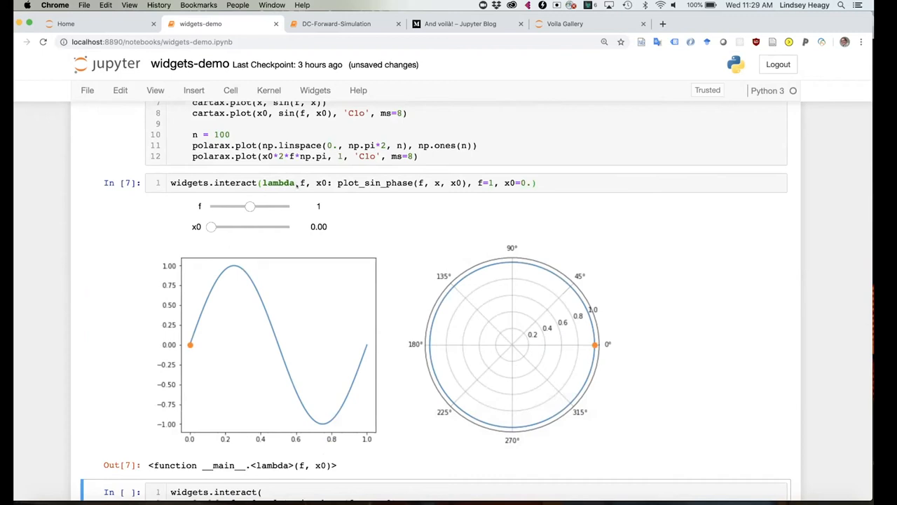
{"action": "mouse_move", "coordinate": [235, 202]}
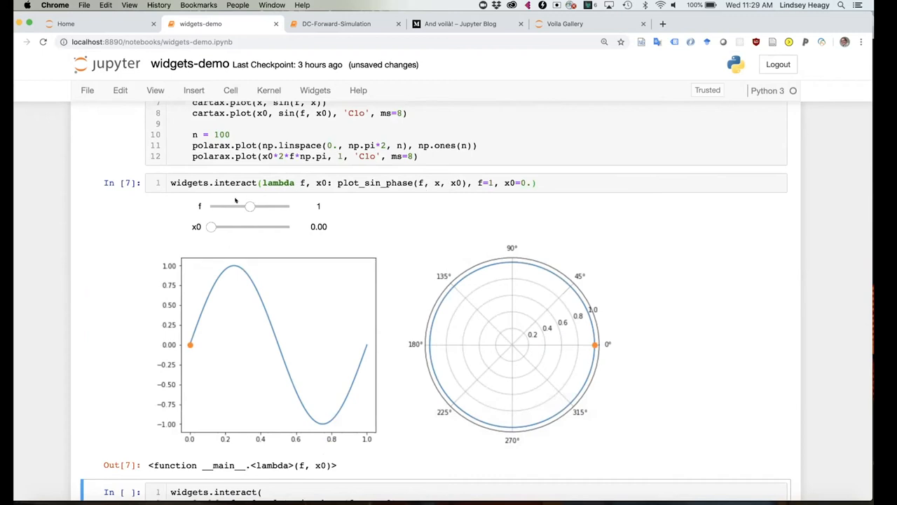
- Move the x0 slider through 0.20 and 0.30 to 0.50
{"action": "left_click_drag", "start_coordinate": [211, 227], "coordinate": [226, 226]}
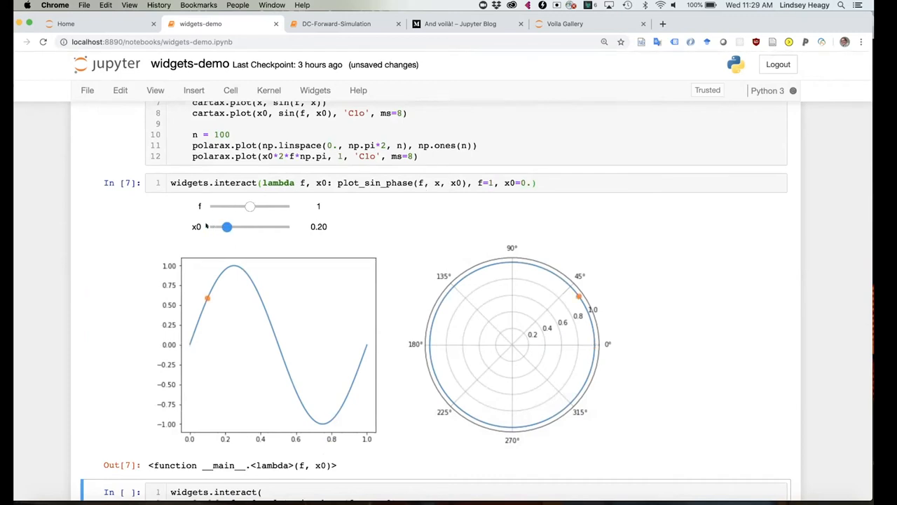
{"action": "left_click_drag", "start_coordinate": [226, 226], "coordinate": [234, 227]}
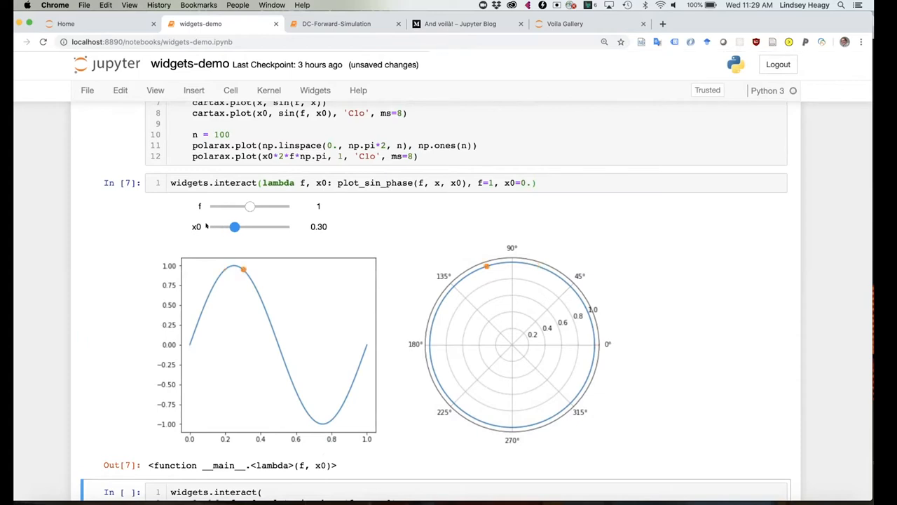
{"action": "left_click_drag", "start_coordinate": [234, 226], "coordinate": [249, 227]}
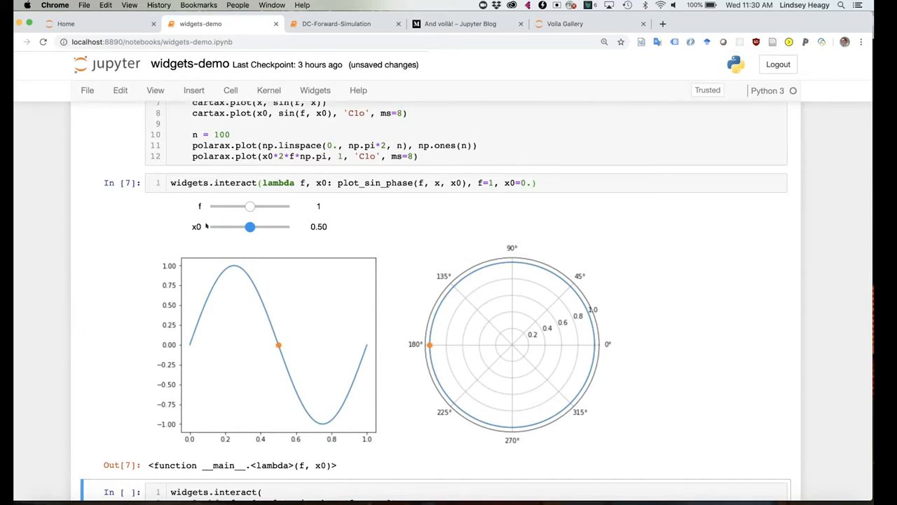
{"action": "mouse_move", "coordinate": [188, 236]}
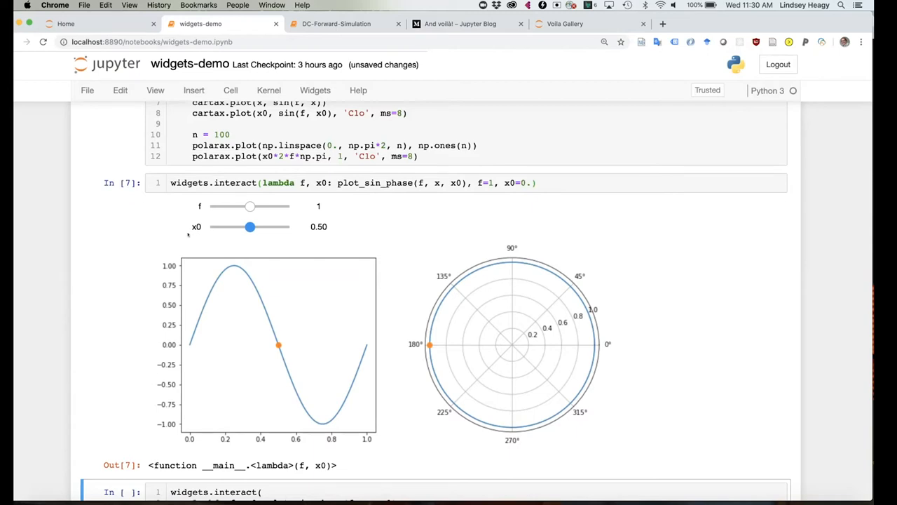
- Raise the first demo's frequency f to 3
{"action": "scroll", "scroll_direction": "down", "scroll_amount": 3}
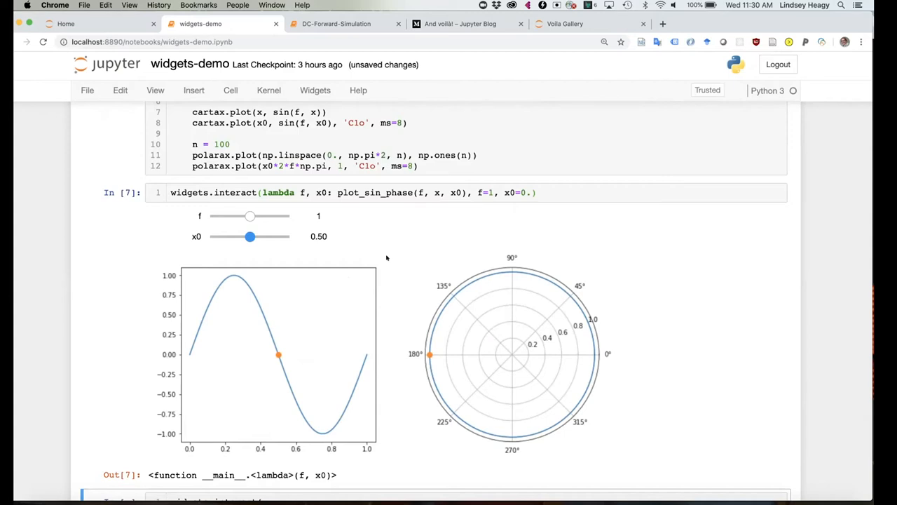
{"action": "scroll", "scroll_direction": "down", "scroll_amount": 3}
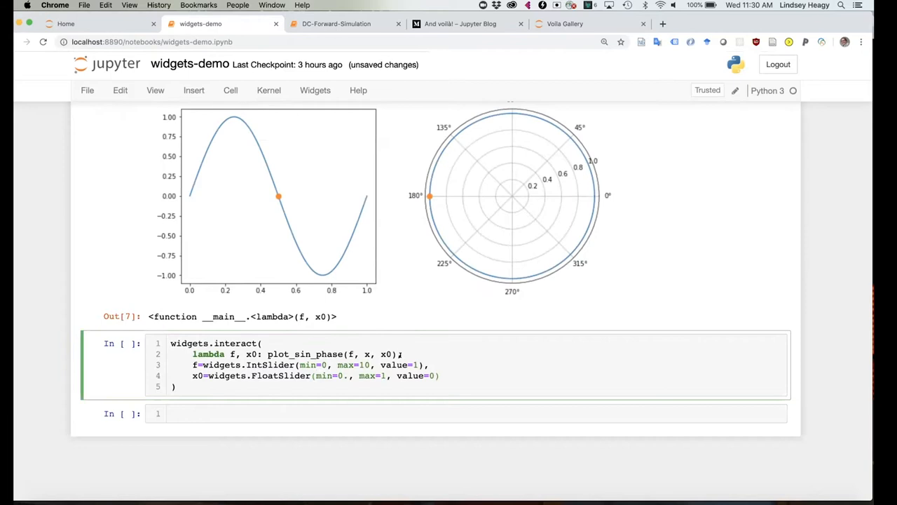
{"action": "scroll", "scroll_direction": "up", "scroll_amount": 3}
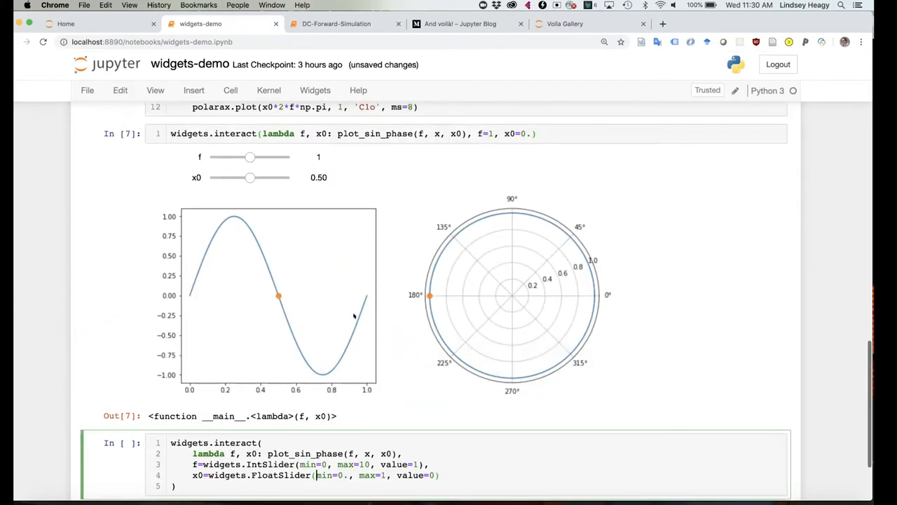
{"action": "left_click_drag", "start_coordinate": [250, 157], "coordinate": [270, 162]}
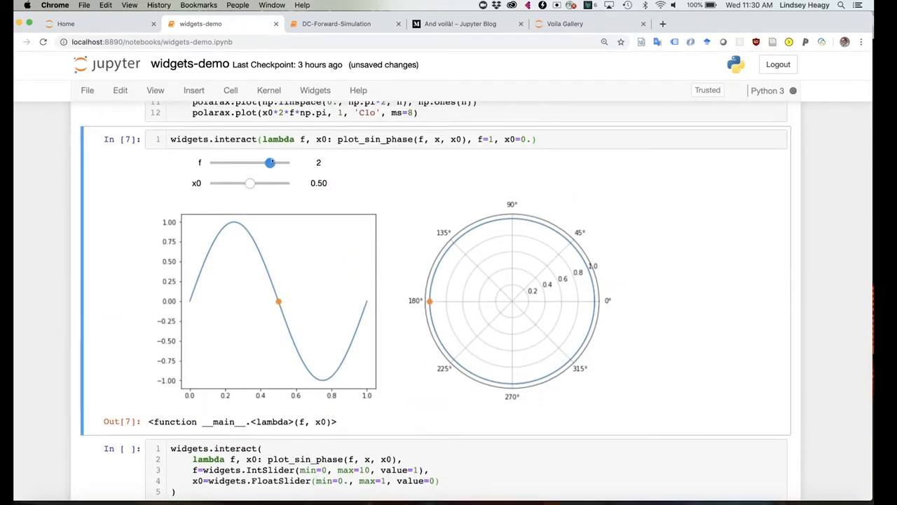
{"action": "left_click_drag", "start_coordinate": [270, 162], "coordinate": [290, 162]}
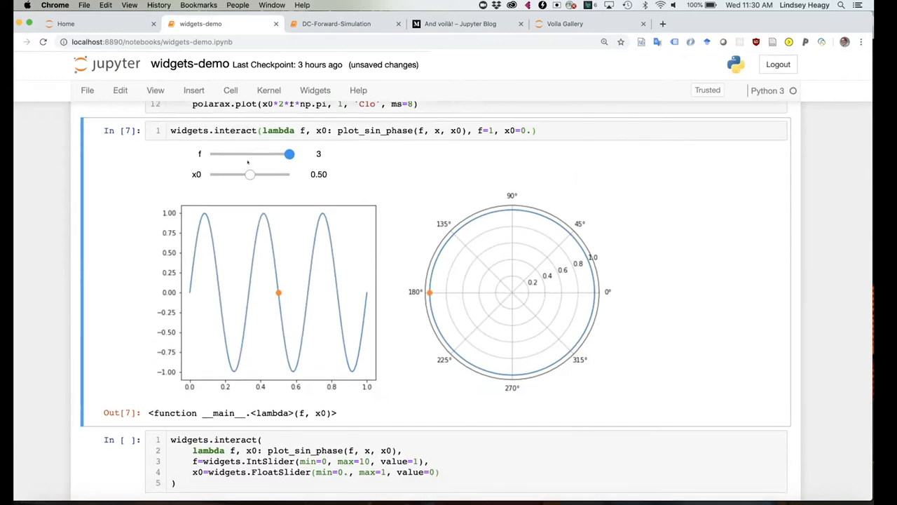
- Set the custom-slider demo's frequency f to 8
{"action": "scroll", "scroll_direction": "down", "scroll_amount": 3}
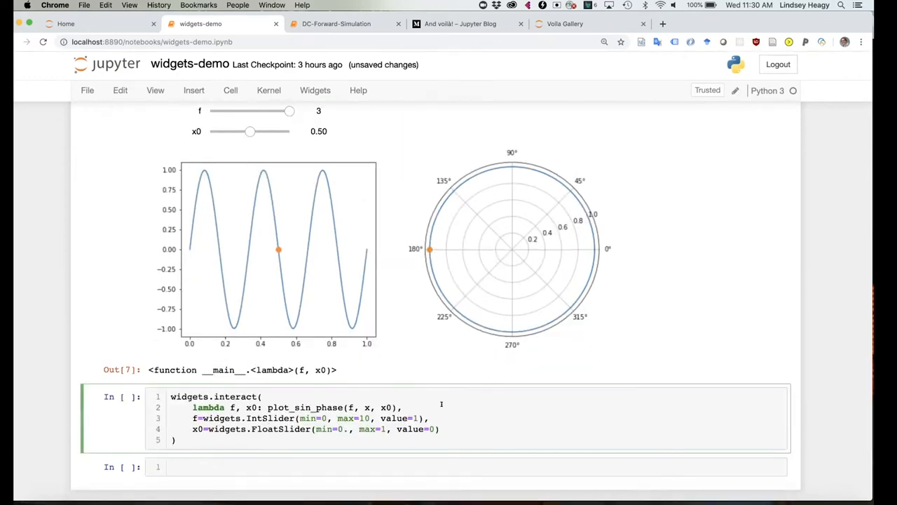
{"action": "scroll", "scroll_direction": "down", "scroll_amount": 3}
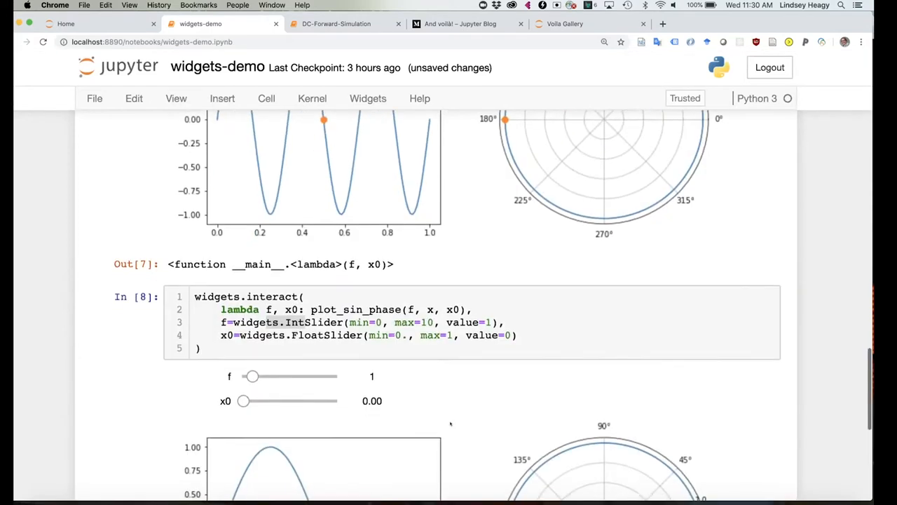
{"action": "scroll", "scroll_direction": "down", "scroll_amount": 3}
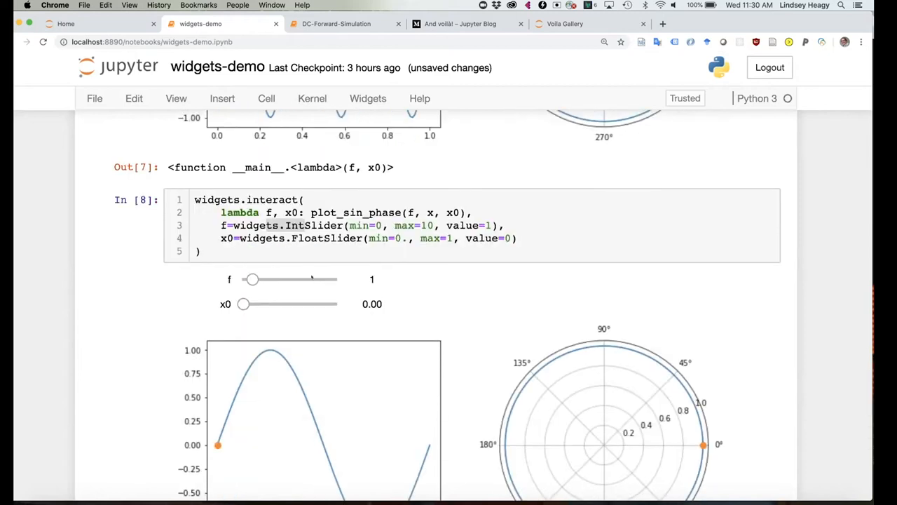
{"action": "left_click_drag", "start_coordinate": [253, 279], "coordinate": [318, 279]}
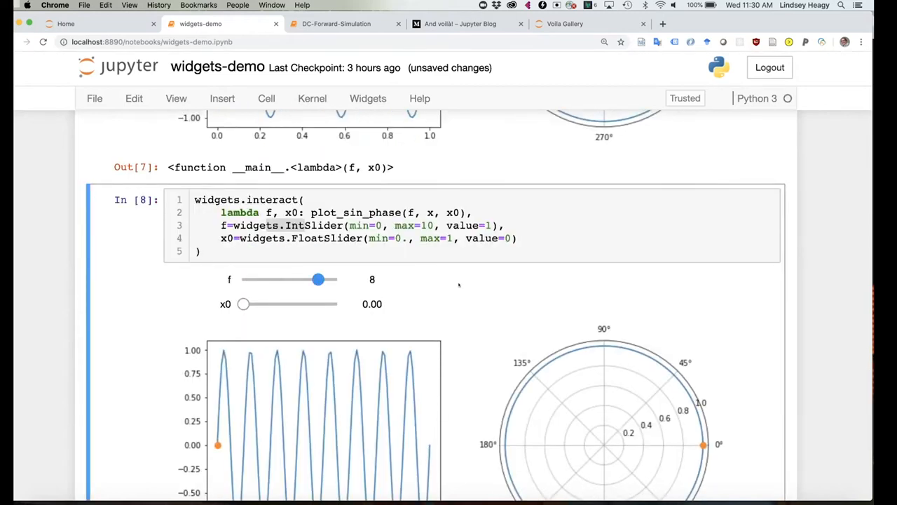
{"action": "scroll", "scroll_direction": "down", "scroll_amount": 3}
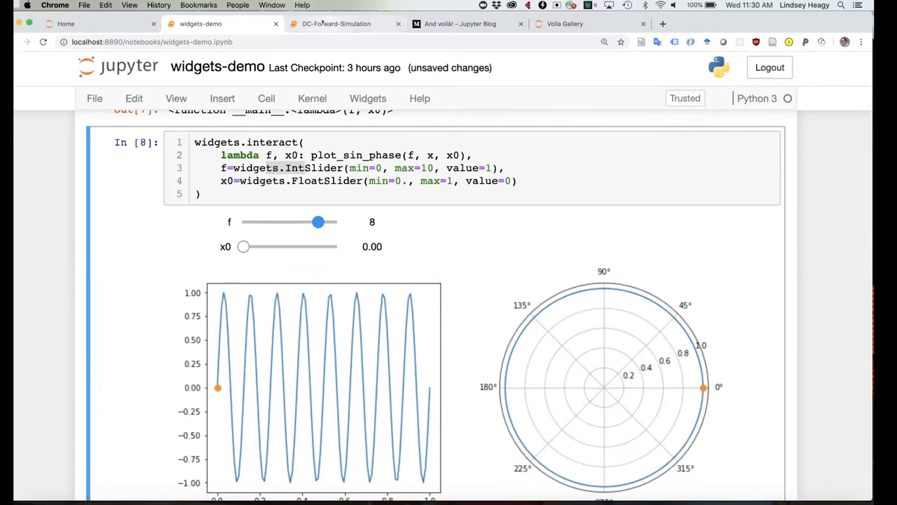
- Switch to the DC-Forward-Simulation notebook, reset zoom to 100%, and scroll through its code
{"action": "left_click", "coordinate": [336, 23]}
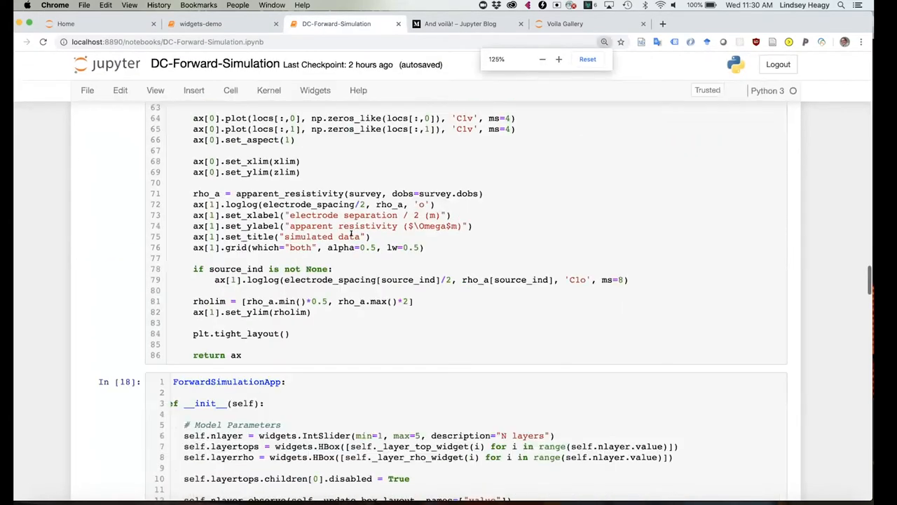
{"action": "left_click", "coordinate": [558, 59]}
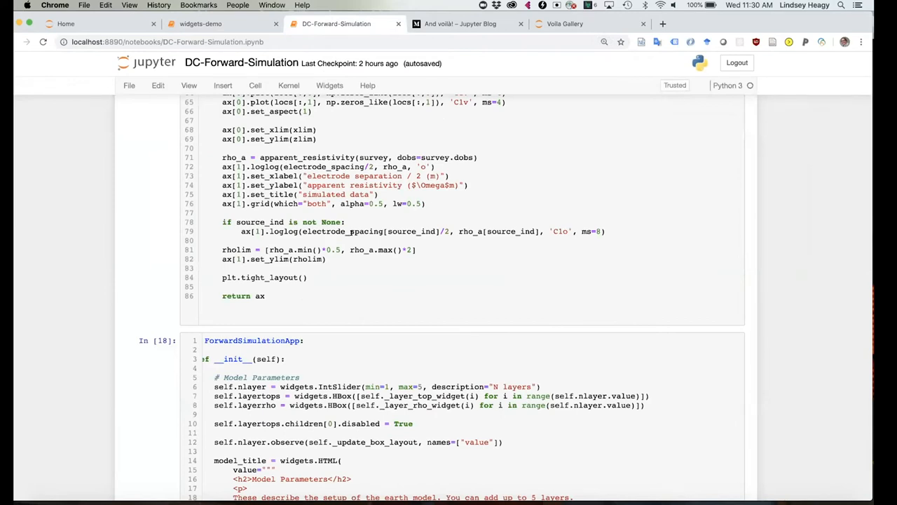
{"action": "scroll", "scroll_direction": "up", "scroll_amount": 3}
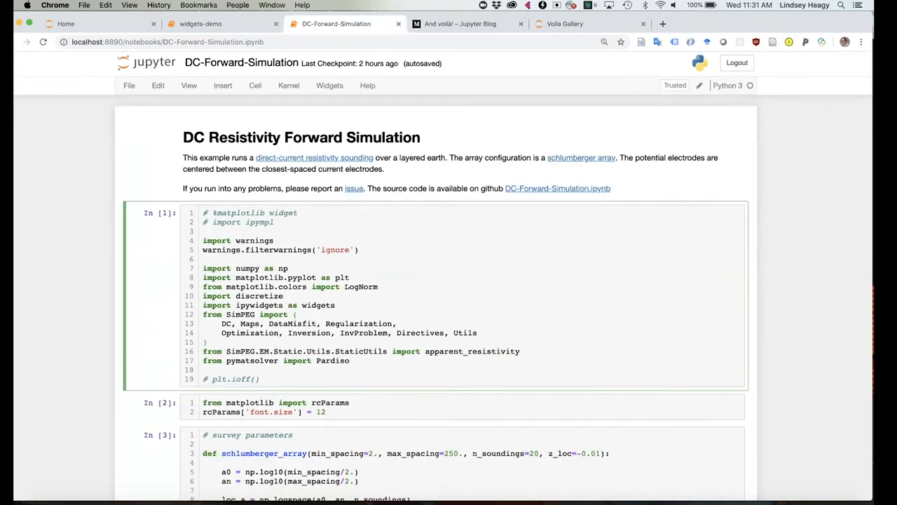
{"action": "scroll", "scroll_direction": "down", "scroll_amount": 3}
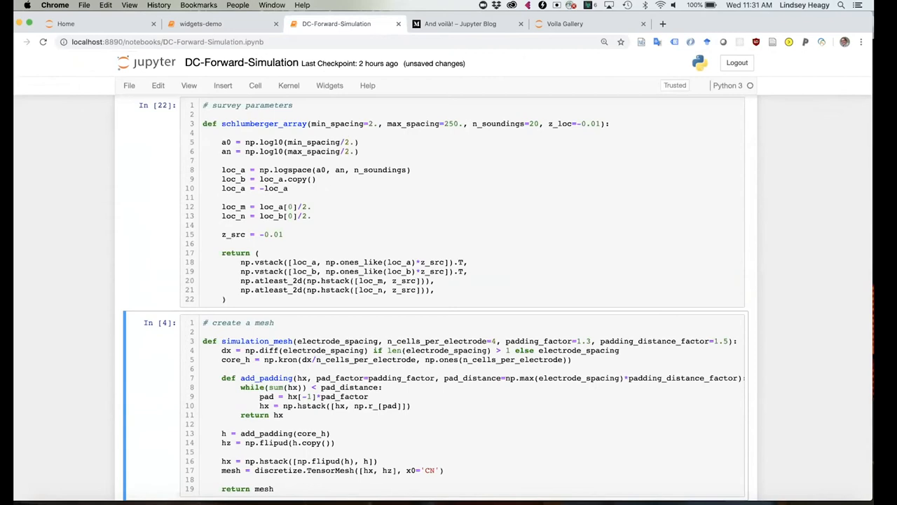
{"action": "scroll", "scroll_direction": "down", "scroll_amount": 3}
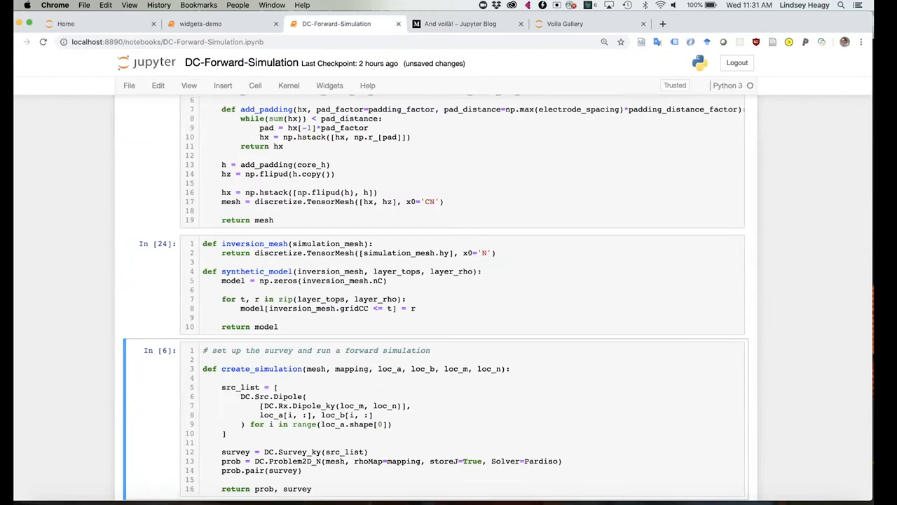
{"action": "scroll", "scroll_direction": "down", "scroll_amount": 3}
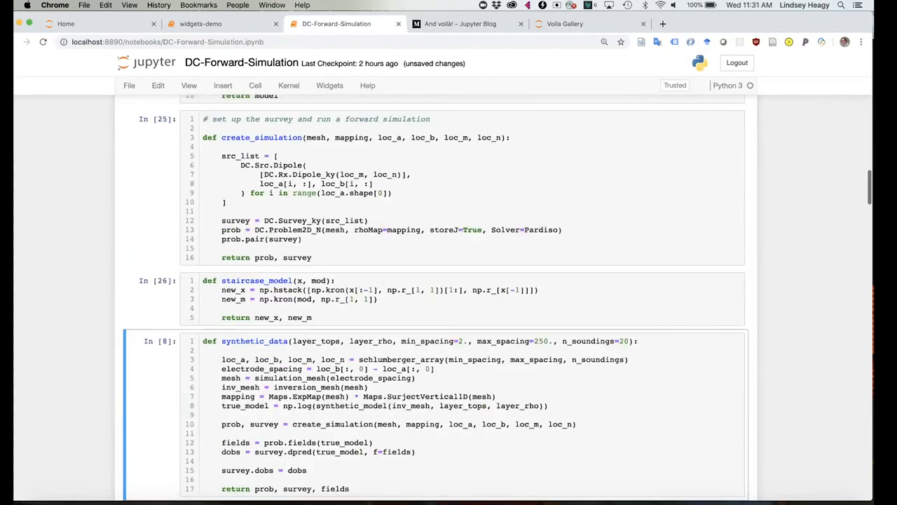
{"action": "scroll", "scroll_direction": "down", "scroll_amount": 3}
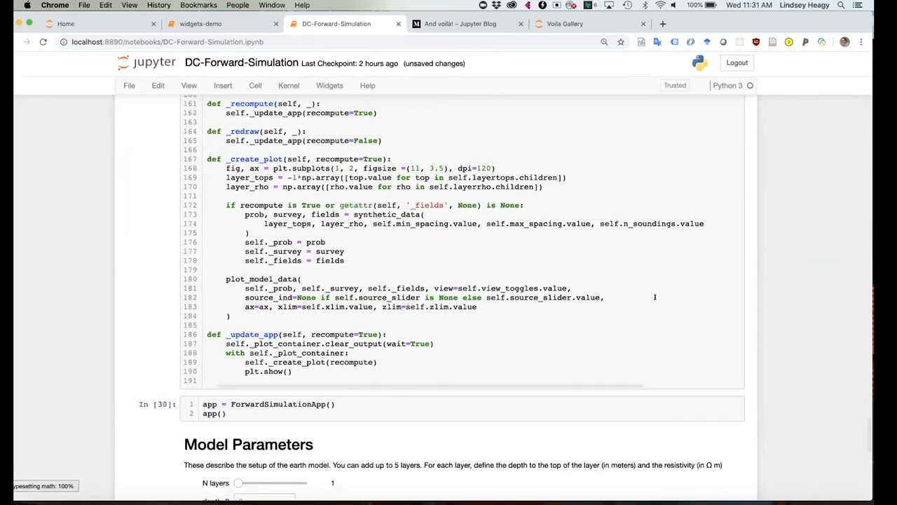
- Scroll past the class code to the Survey and View Parameters widgets and data plots
{"action": "scroll", "scroll_direction": "down", "scroll_amount": 3}
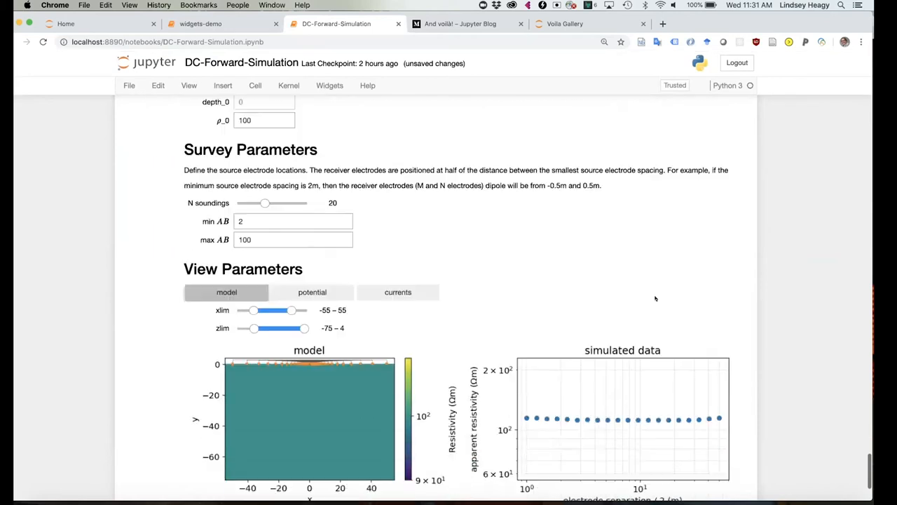
{"action": "scroll", "scroll_direction": "up", "scroll_amount": 3}
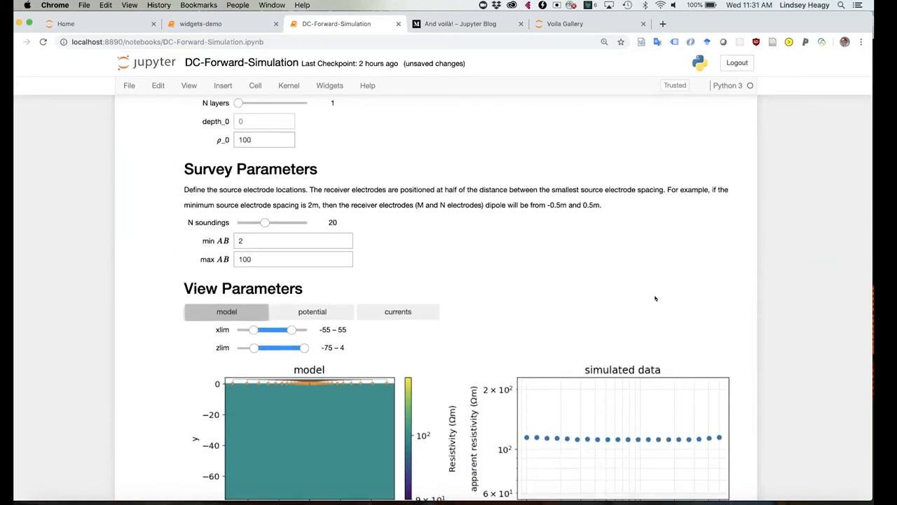
{"action": "scroll", "scroll_direction": "up", "scroll_amount": 3}
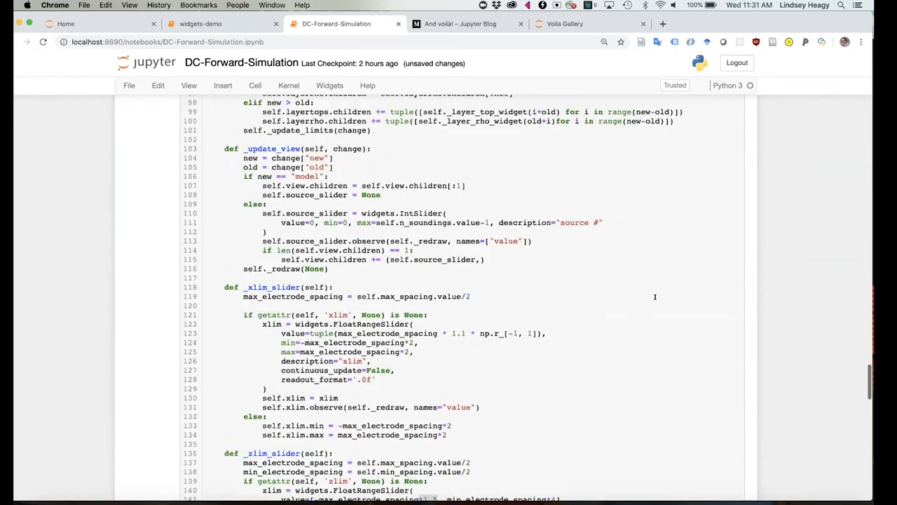
{"action": "scroll", "scroll_direction": "up", "scroll_amount": 3}
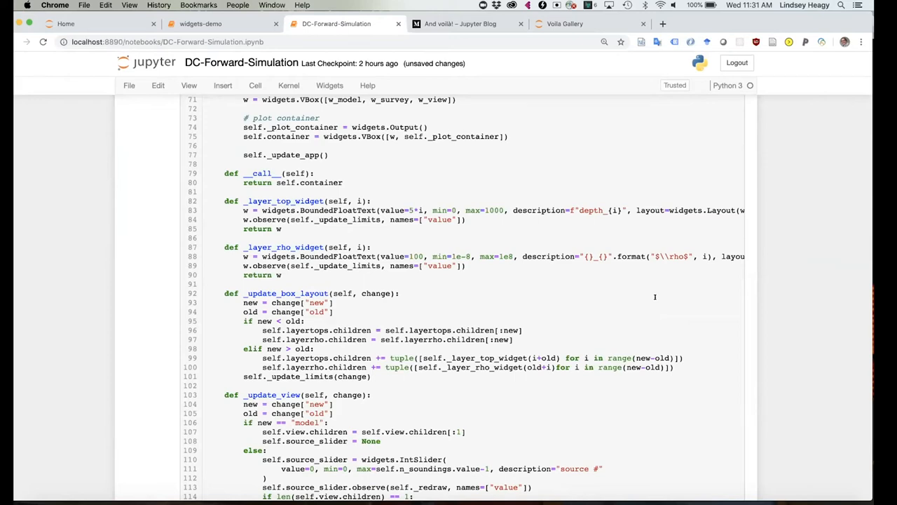
{"action": "scroll", "scroll_direction": "down", "scroll_amount": 3}
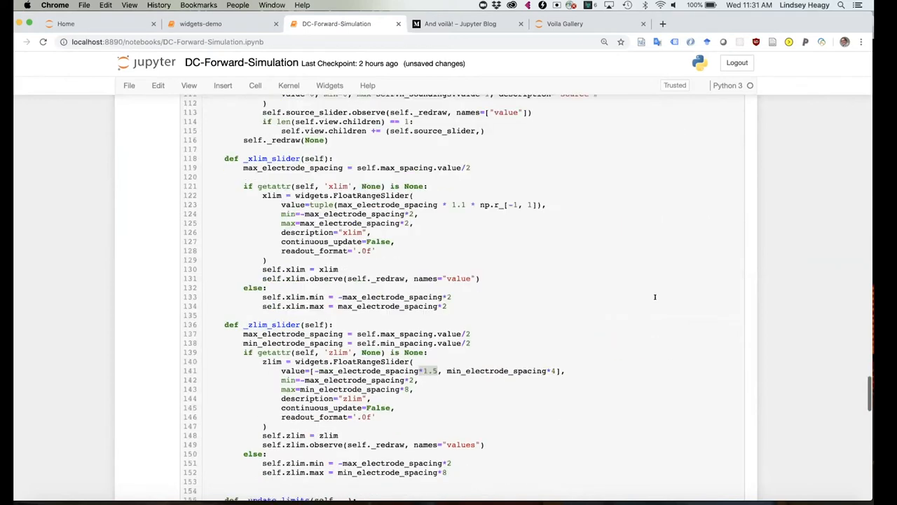
{"action": "scroll", "scroll_direction": "up", "scroll_amount": 3}
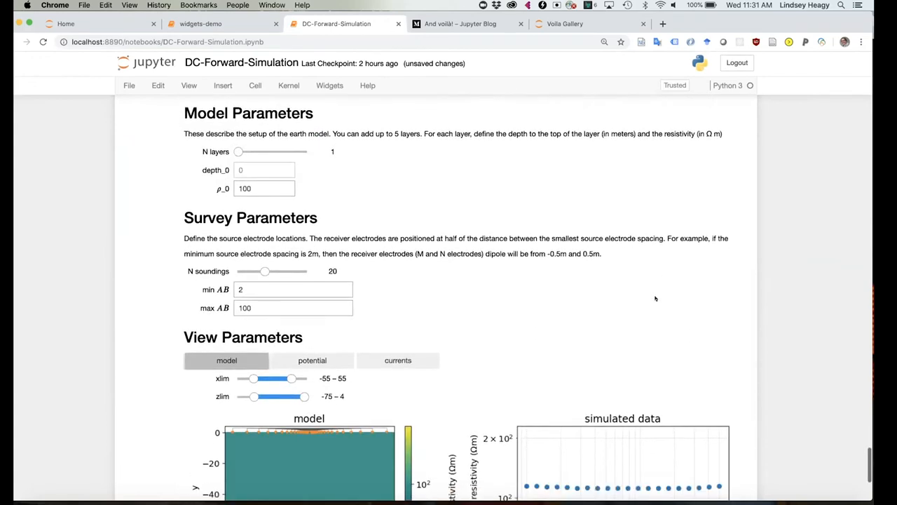
{"action": "scroll", "scroll_direction": "down", "scroll_amount": 3}
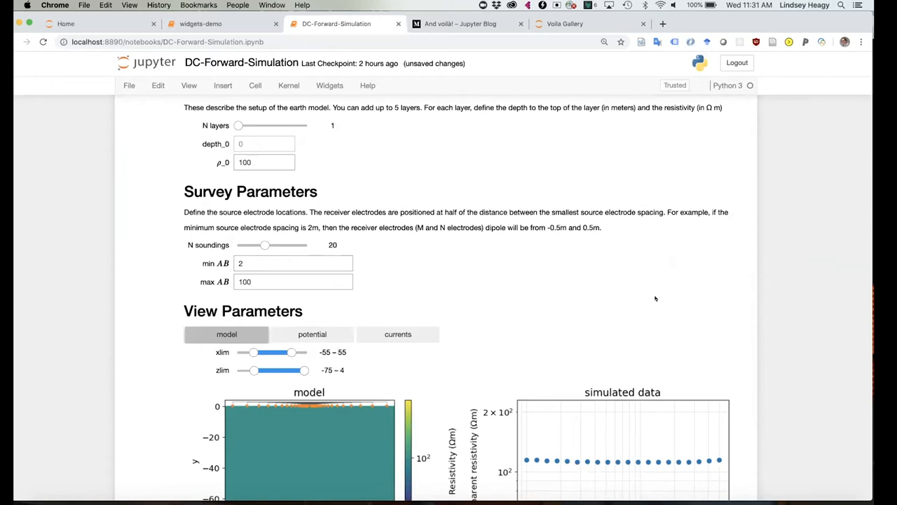
{"action": "mouse_move", "coordinate": [129, 501]}
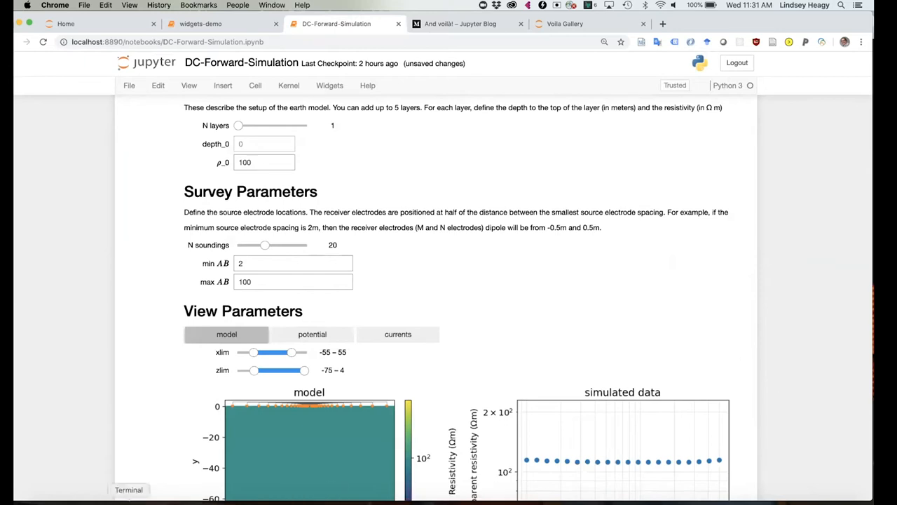
- Run voila from Terminal in the gwb-dc-dashboard folder
{"action": "left_click", "coordinate": [129, 490]}
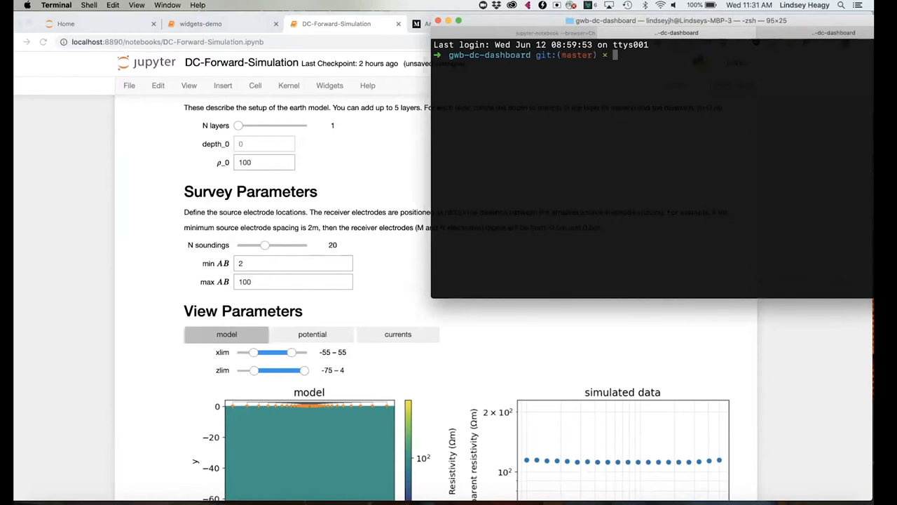
{"action": "type", "text": "voila"}
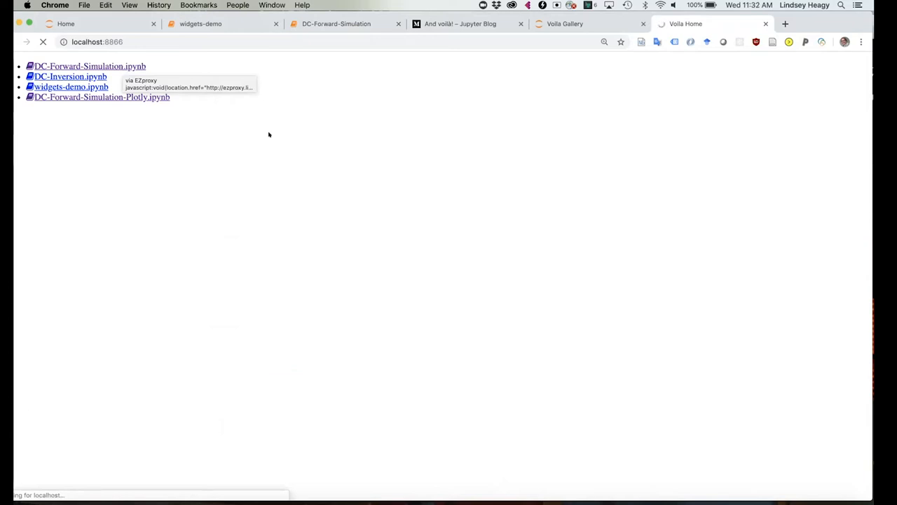
- Open DC-Forward-Simulation.ipynb from the Voilà home page and show it full screen
{"action": "left_click", "coordinate": [88, 66]}
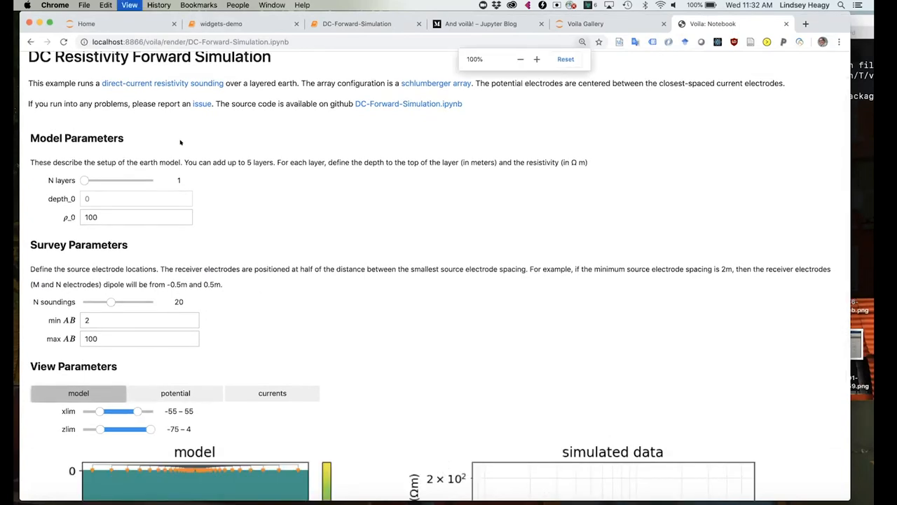
{"action": "left_click", "coordinate": [520, 59]}
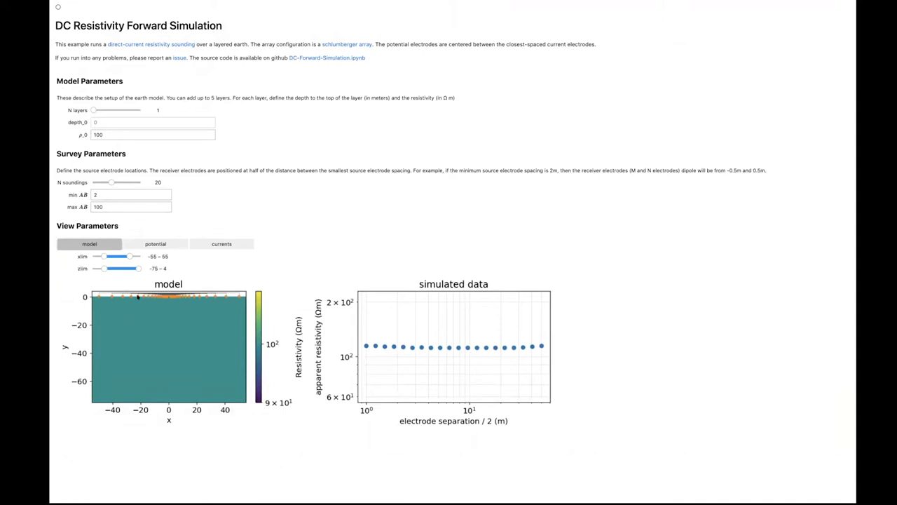
{"action": "mouse_move", "coordinate": [161, 357]}
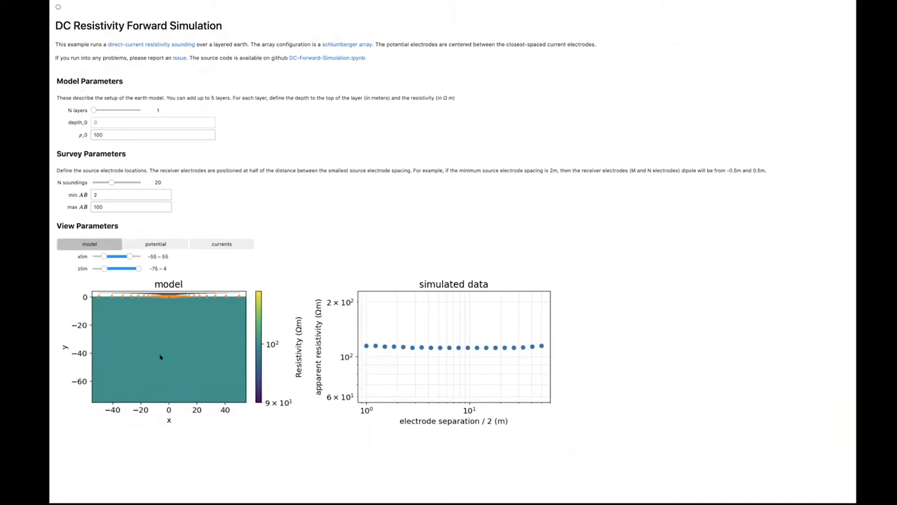
- Raise the N layers slider from 1 to 3
{"action": "left_click_drag", "start_coordinate": [111, 110], "coordinate": [125, 126]}
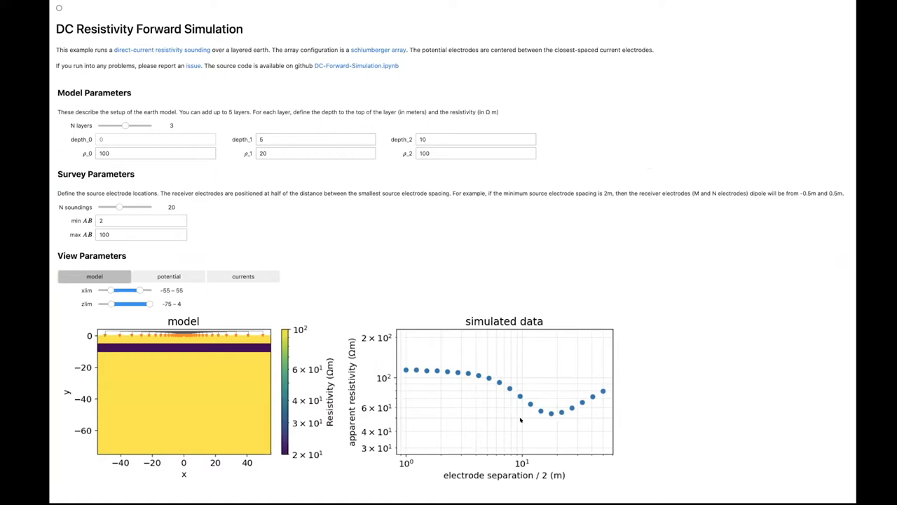
{"action": "mouse_move", "coordinate": [159, 256]}
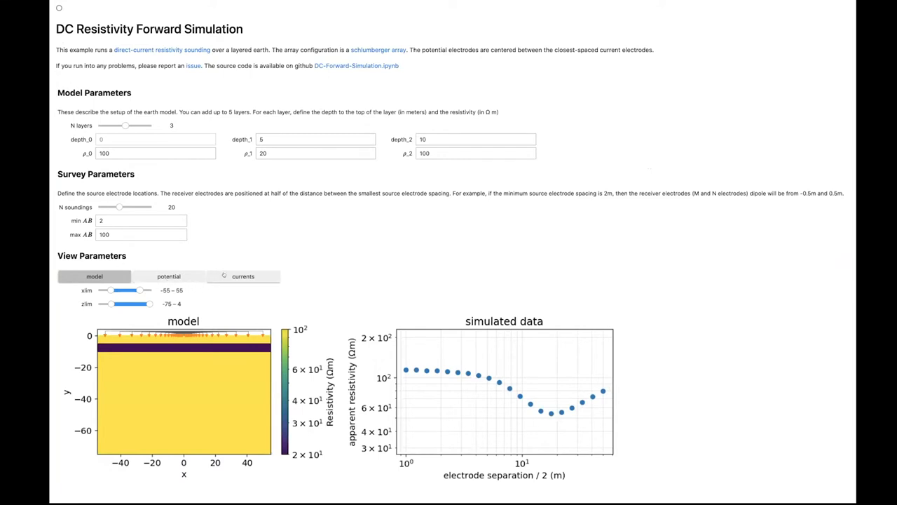
- Switch the plot to current density and step the source # slider to 7, then 14
{"action": "left_click", "coordinate": [243, 276]}
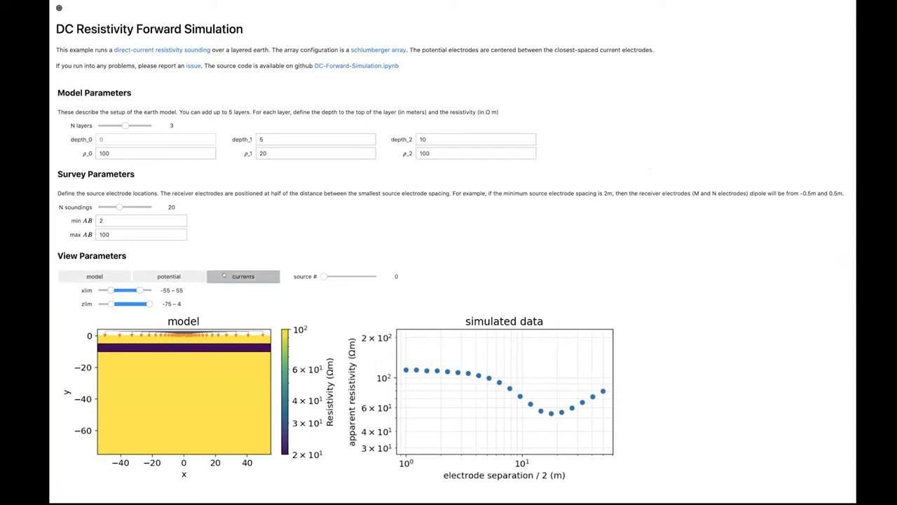
{"action": "left_click", "coordinate": [243, 275]}
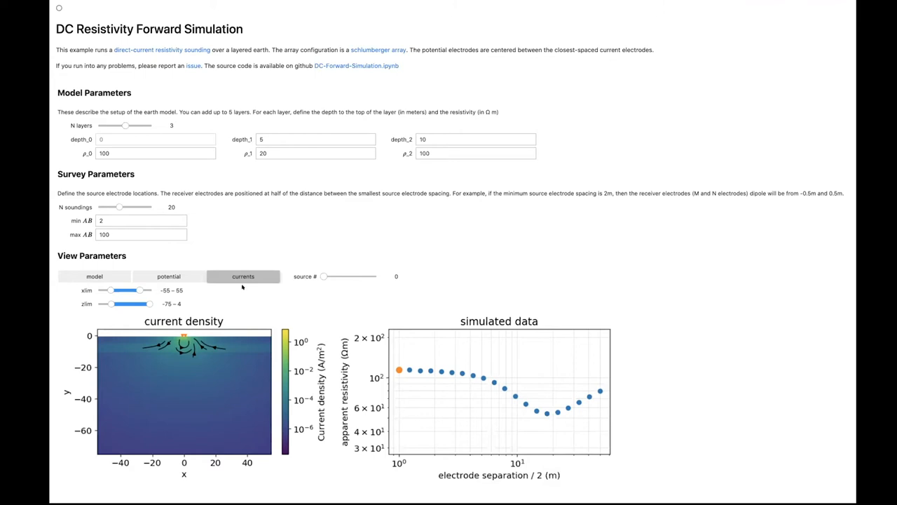
{"action": "left_click", "coordinate": [140, 153]}
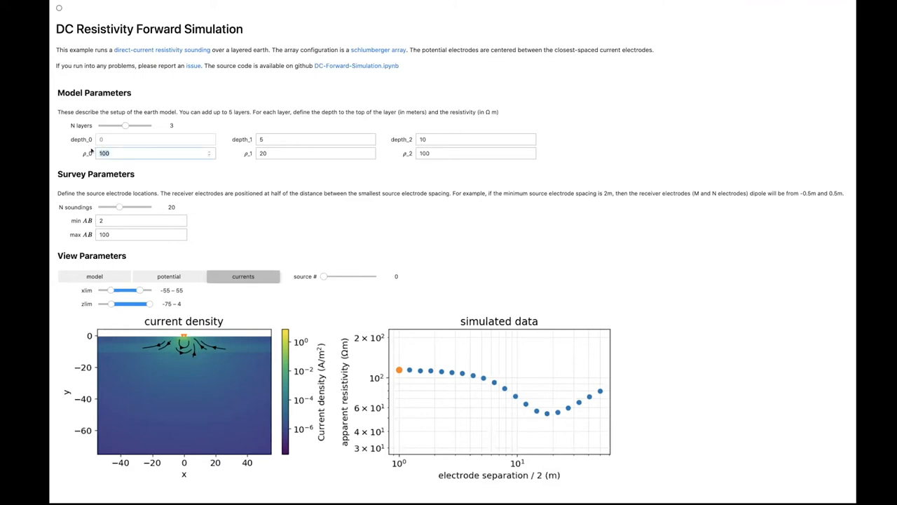
{"action": "mouse_move", "coordinate": [181, 169]}
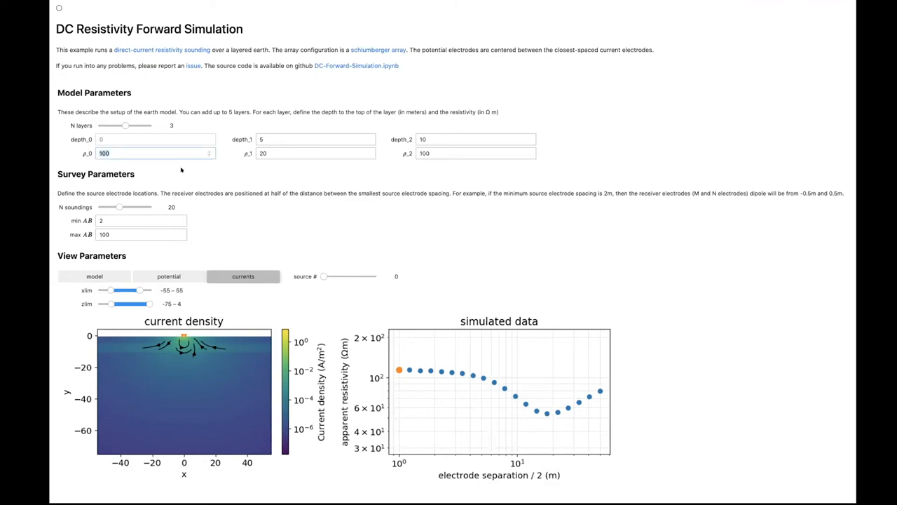
{"action": "mouse_move", "coordinate": [337, 272]}
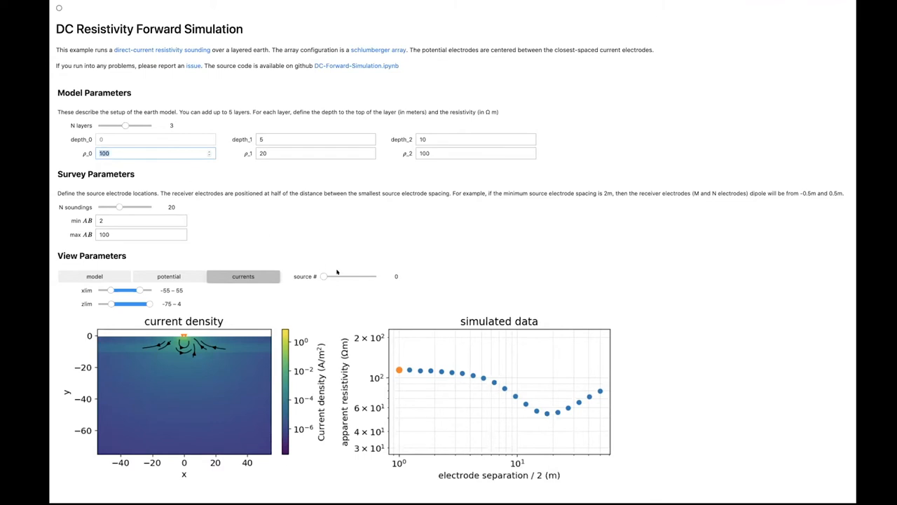
{"action": "left_click_drag", "start_coordinate": [324, 275], "coordinate": [342, 276]}
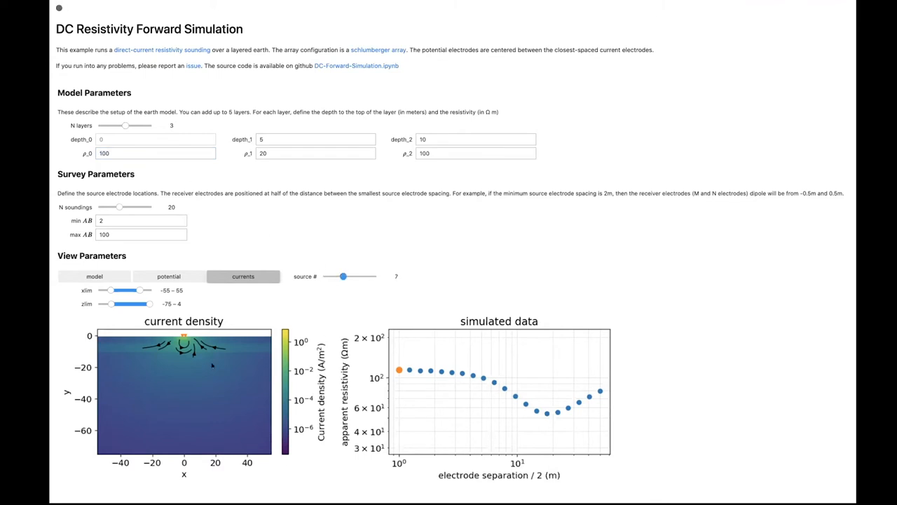
{"action": "left_click", "coordinate": [343, 276]}
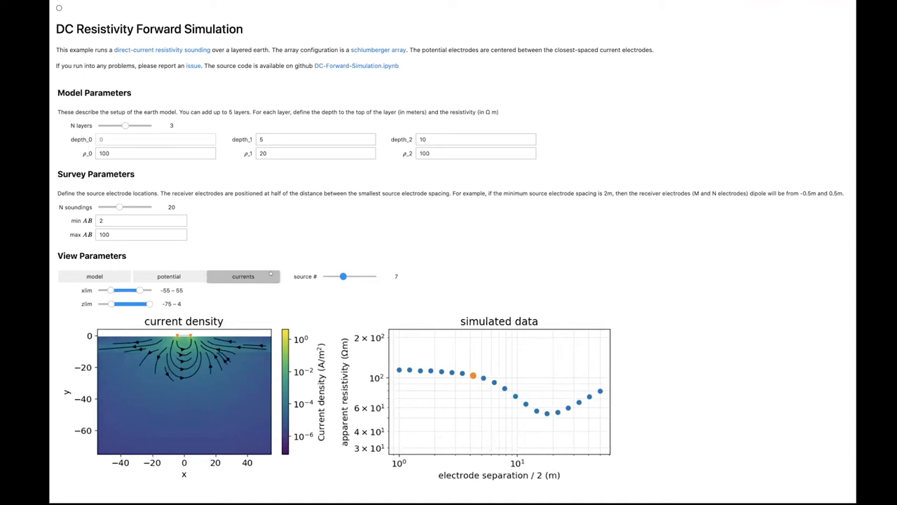
{"action": "left_click_drag", "start_coordinate": [343, 276], "coordinate": [362, 276]}
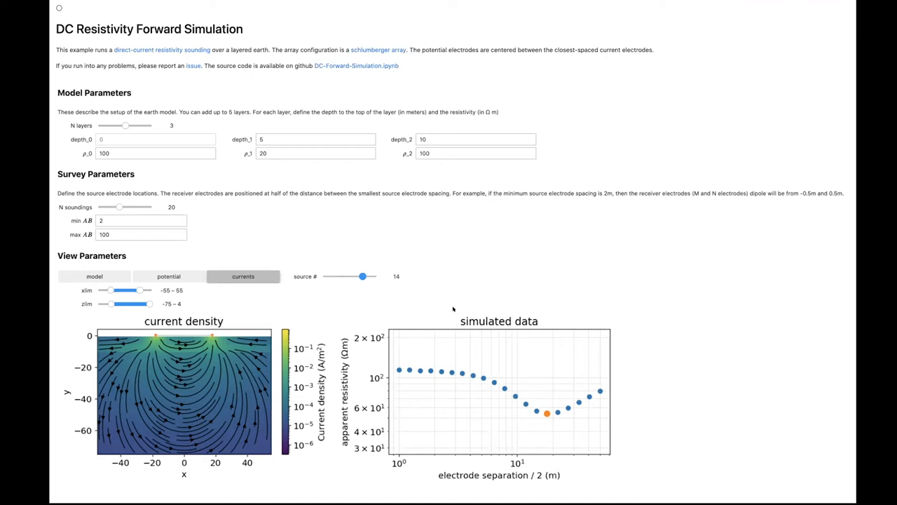
{"action": "mouse_move", "coordinate": [476, 303]}
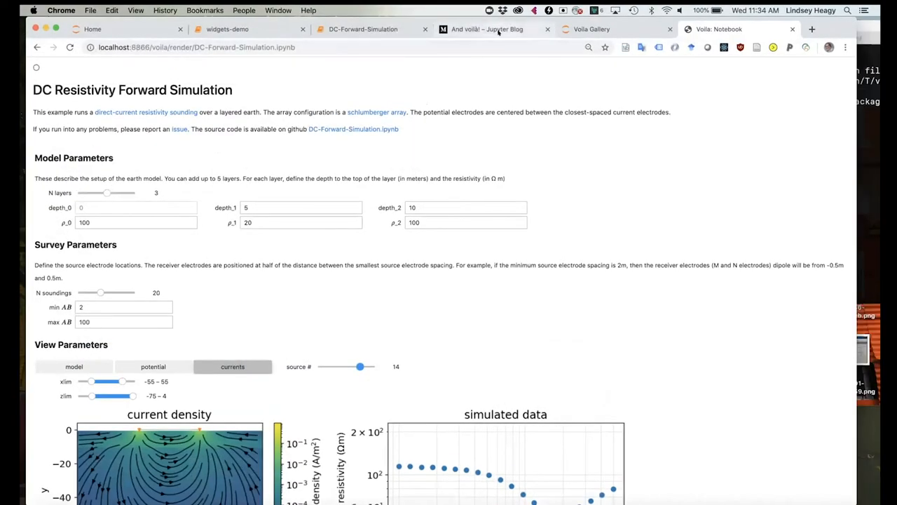
- Scroll the 'And voilà!' blog post down to Installation and first-time use
{"action": "left_click", "coordinate": [487, 29]}
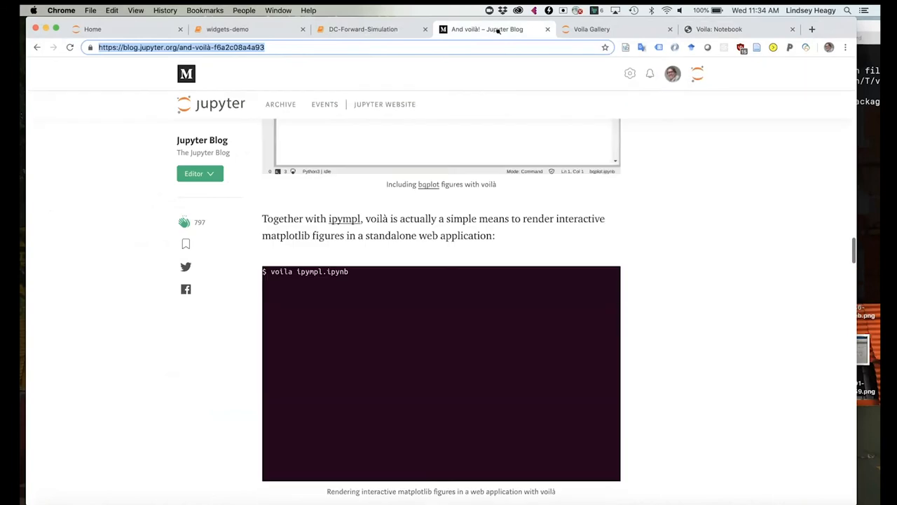
{"action": "scroll", "scroll_direction": "up", "scroll_amount": 3}
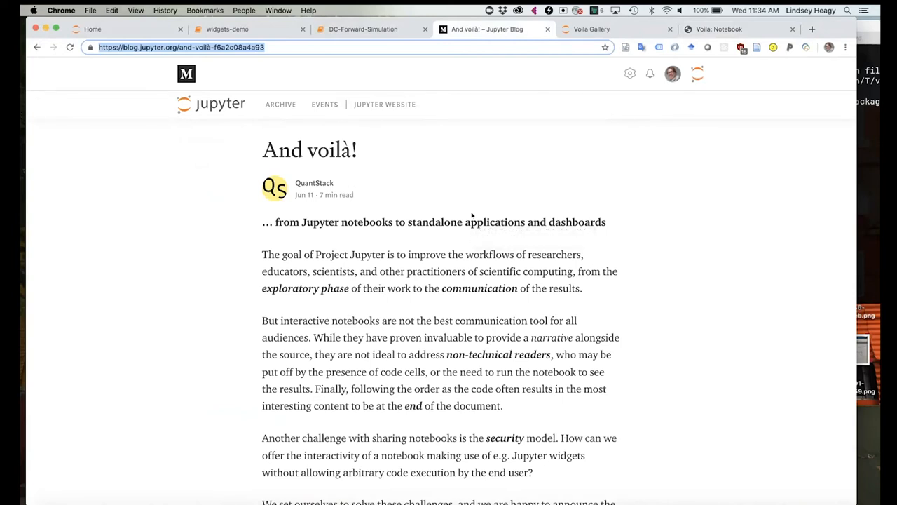
{"action": "mouse_move", "coordinate": [569, 304]}
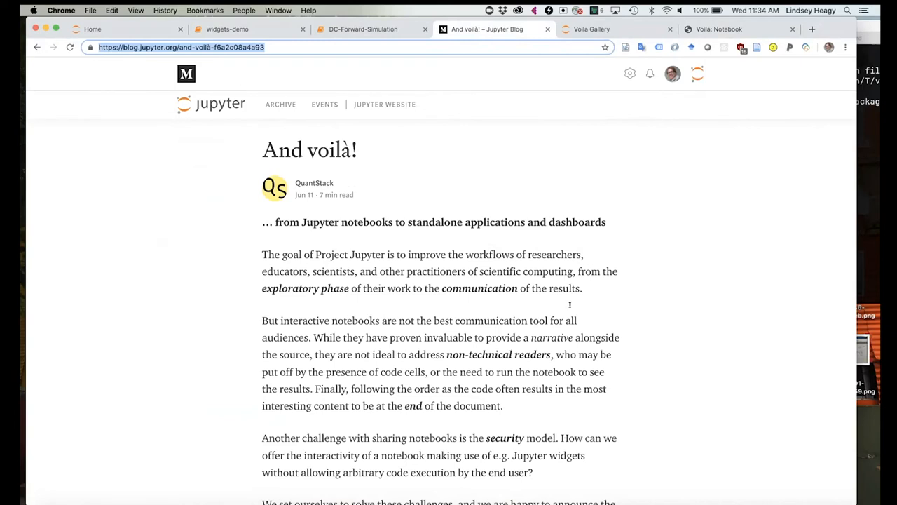
{"action": "scroll", "scroll_direction": "down", "scroll_amount": 3}
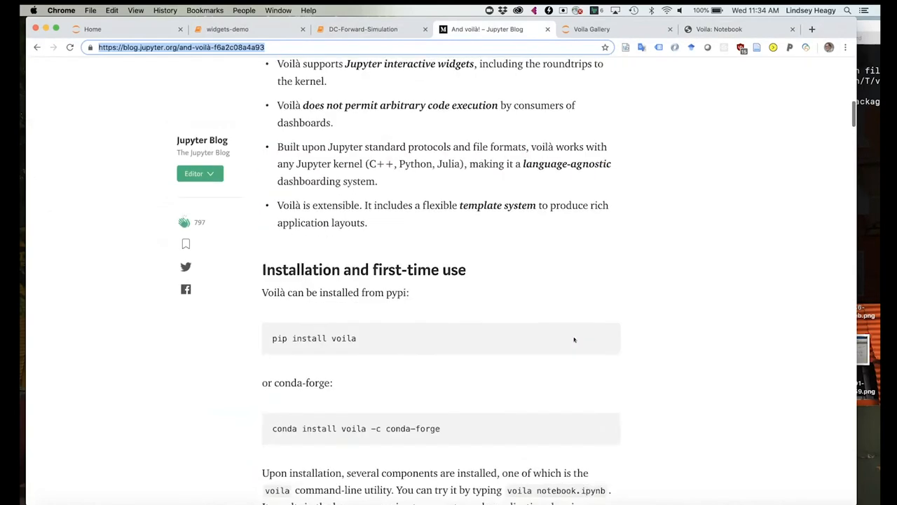
{"action": "scroll", "scroll_direction": "down", "scroll_amount": 3}
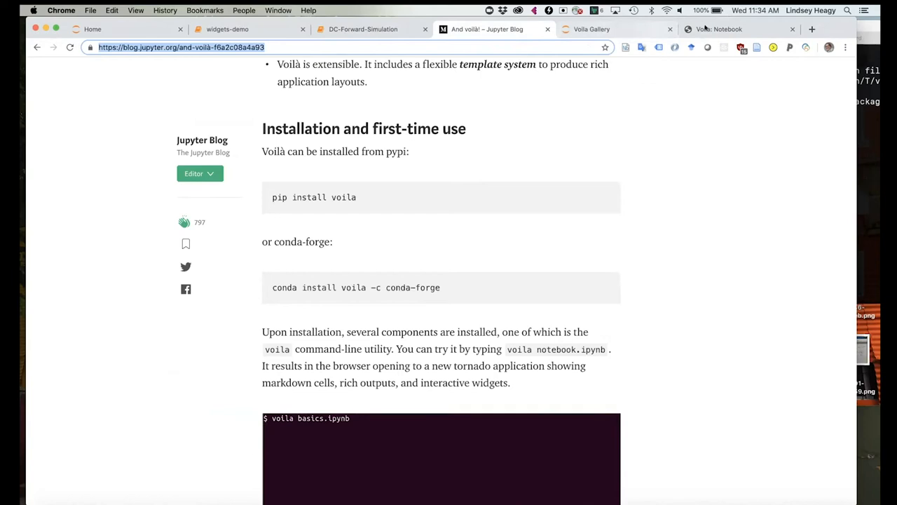
- Launch the country-indicators example from the Voilà Dashboards Gallery
{"action": "left_click", "coordinate": [590, 28]}
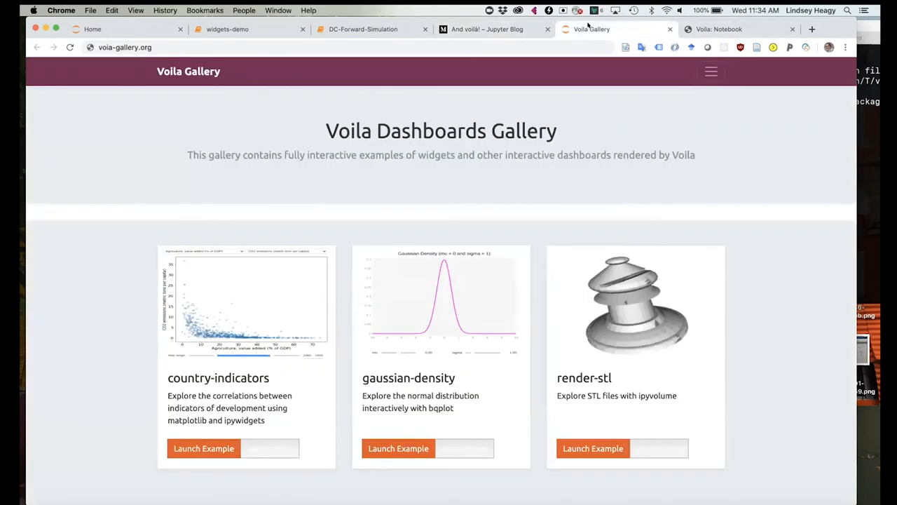
{"action": "mouse_move", "coordinate": [333, 229]}
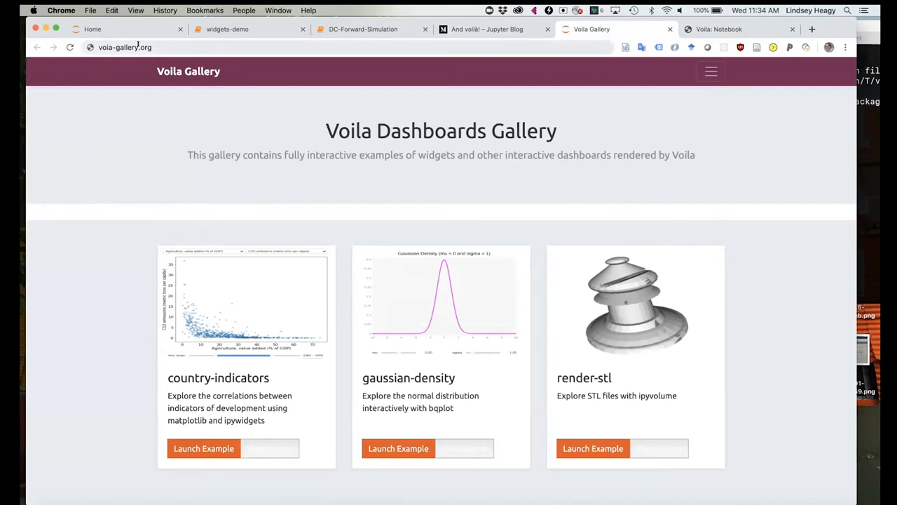
{"action": "mouse_move", "coordinate": [37, 47]}
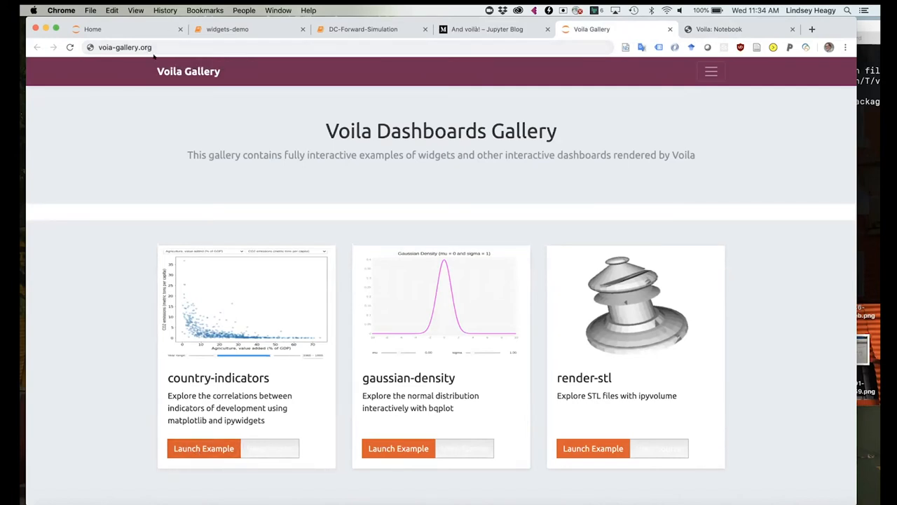
{"action": "mouse_move", "coordinate": [144, 280]}
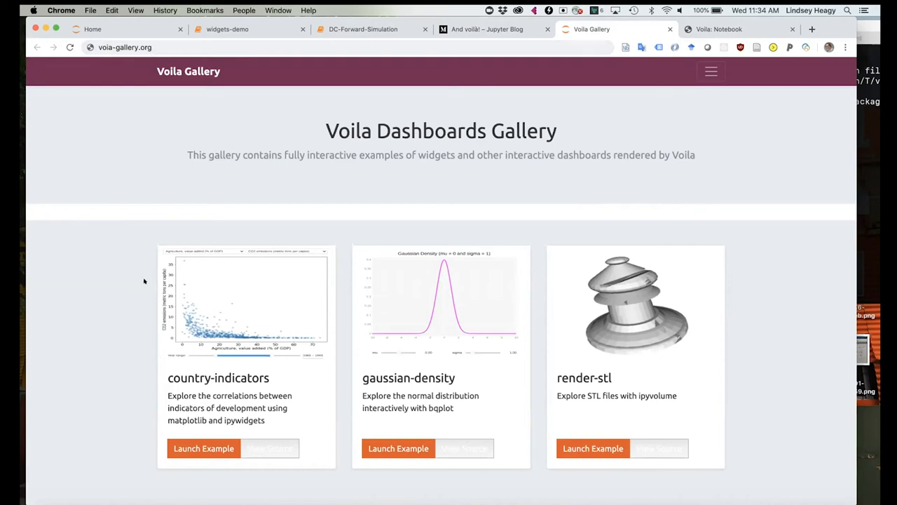
{"action": "left_click", "coordinate": [204, 448]}
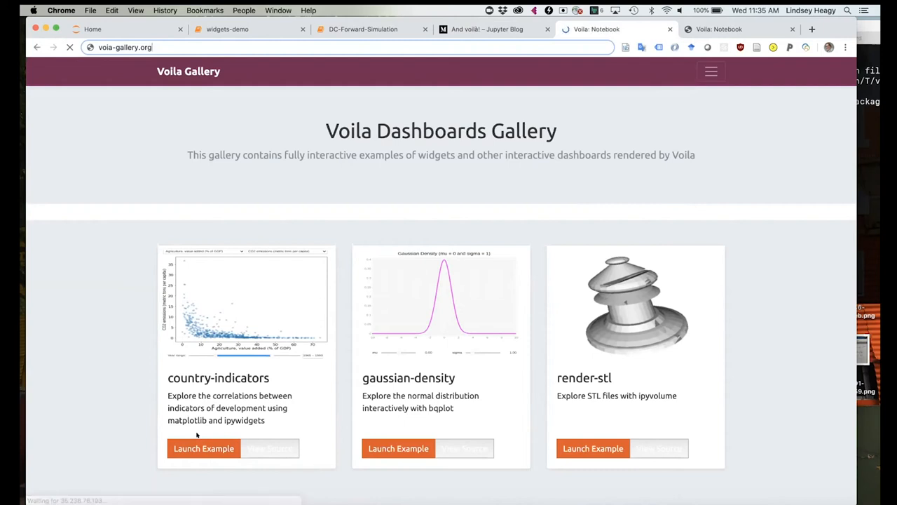
- Drag the Year slider's right handle to limit the scatter plot to 1965–1988
{"action": "left_click", "coordinate": [69, 47]}
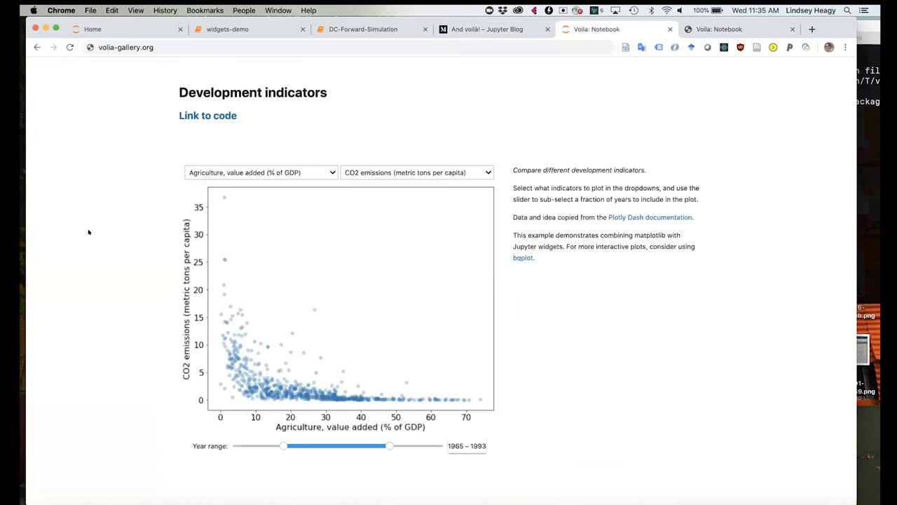
{"action": "mouse_move", "coordinate": [348, 278]}
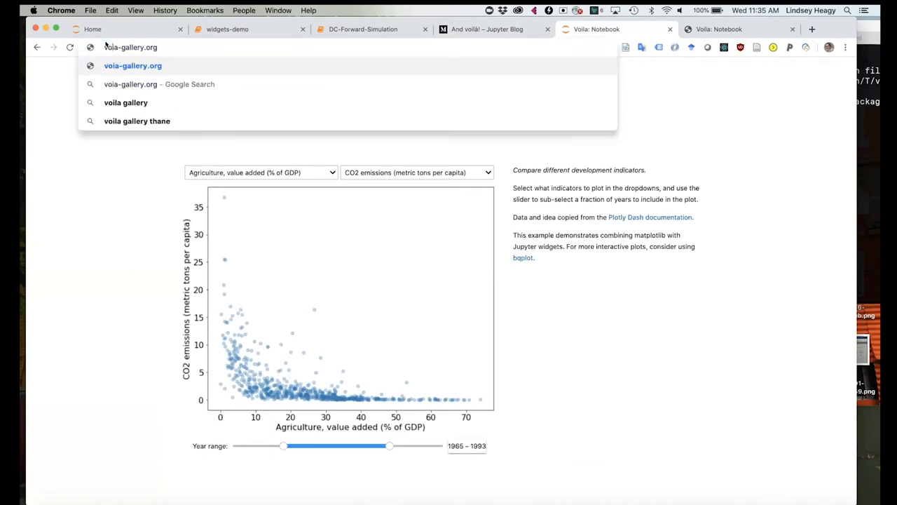
{"action": "left_click", "coordinate": [132, 65]}
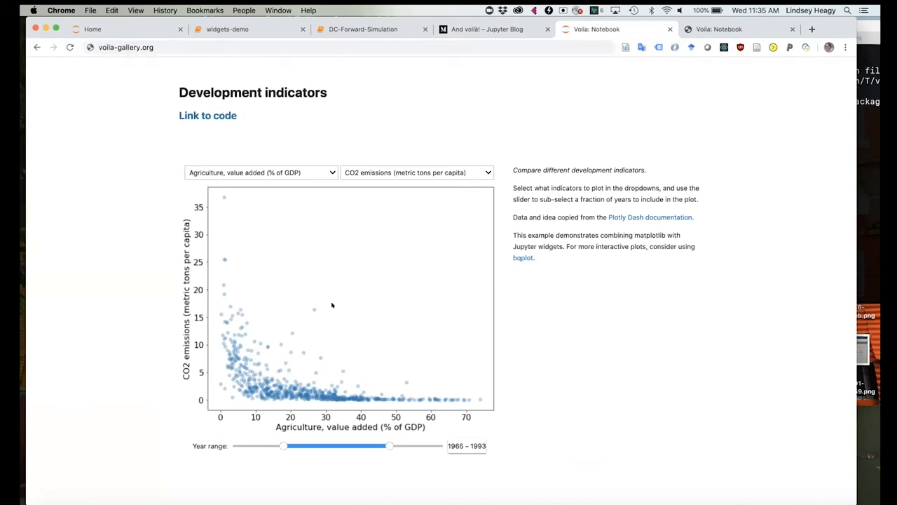
{"action": "left_click_drag", "start_coordinate": [389, 445], "coordinate": [369, 445]}
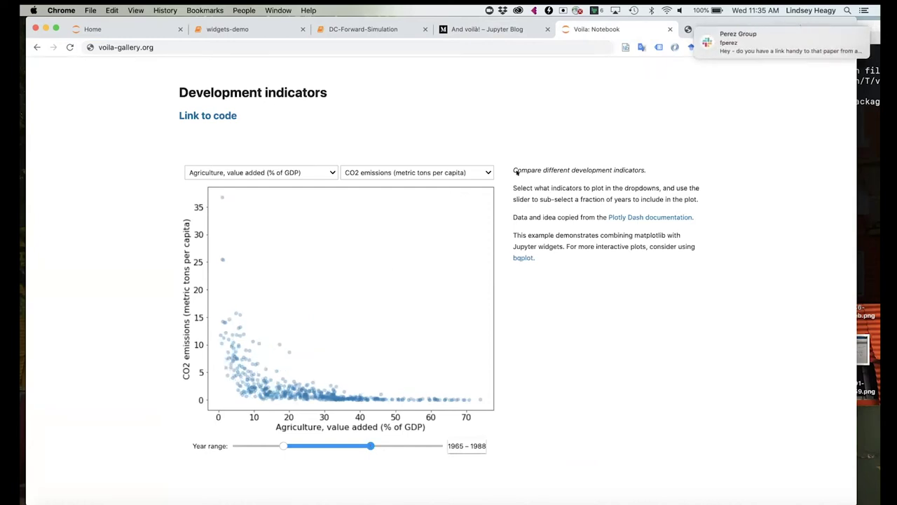
{"action": "left_click", "coordinate": [812, 28]}
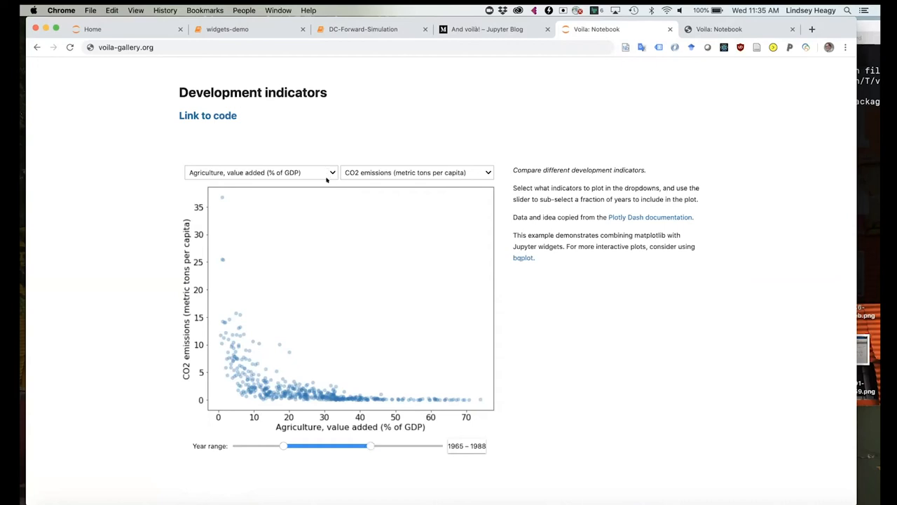
{"action": "left_click", "coordinate": [260, 172]}
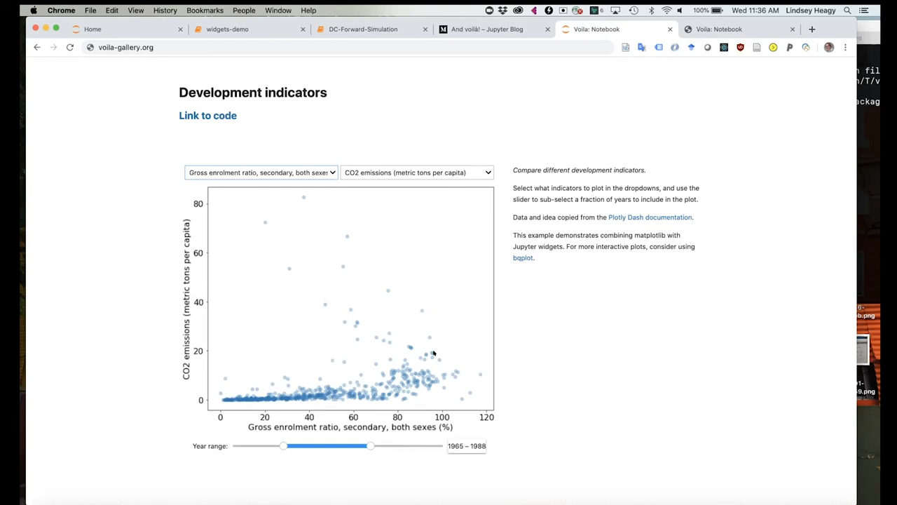
{"action": "mouse_move", "coordinate": [482, 297]}
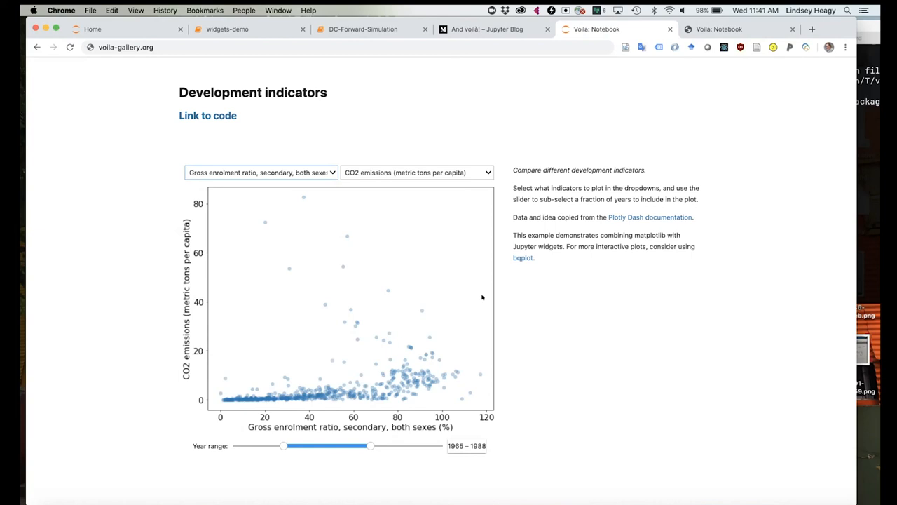
{"action": "mouse_move", "coordinate": [499, 90]}
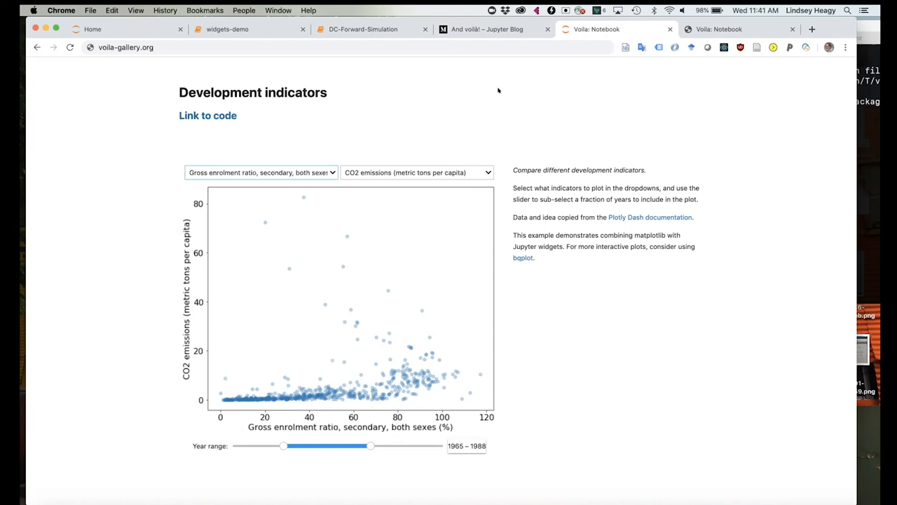
{"action": "mouse_move", "coordinate": [485, 29]}
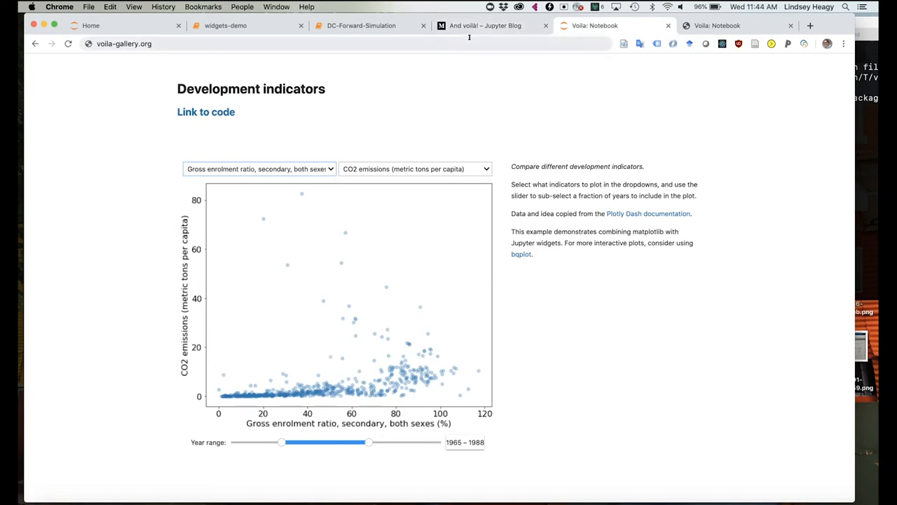
- Return to the localhost DC-Forward-Simulation Voilà tab showing source 14 current density
{"action": "left_click", "coordinate": [361, 25]}
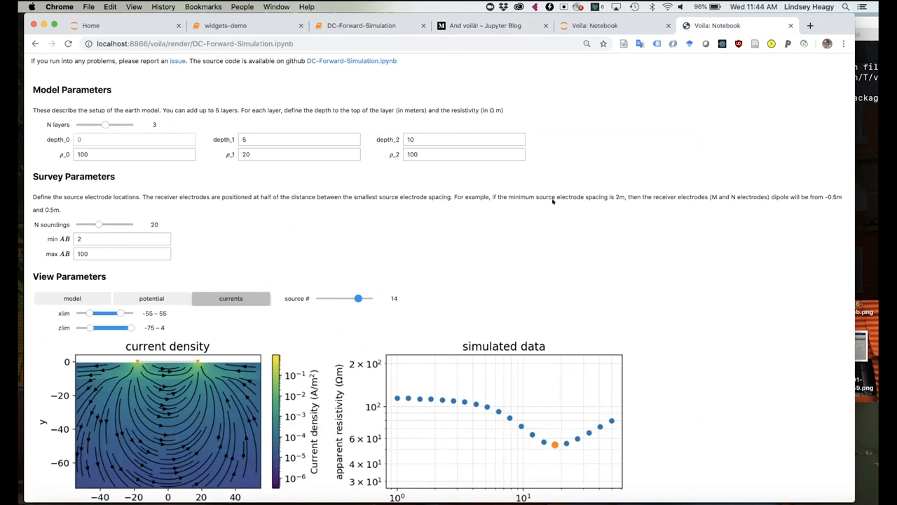
{"action": "mouse_move", "coordinate": [635, 261]}
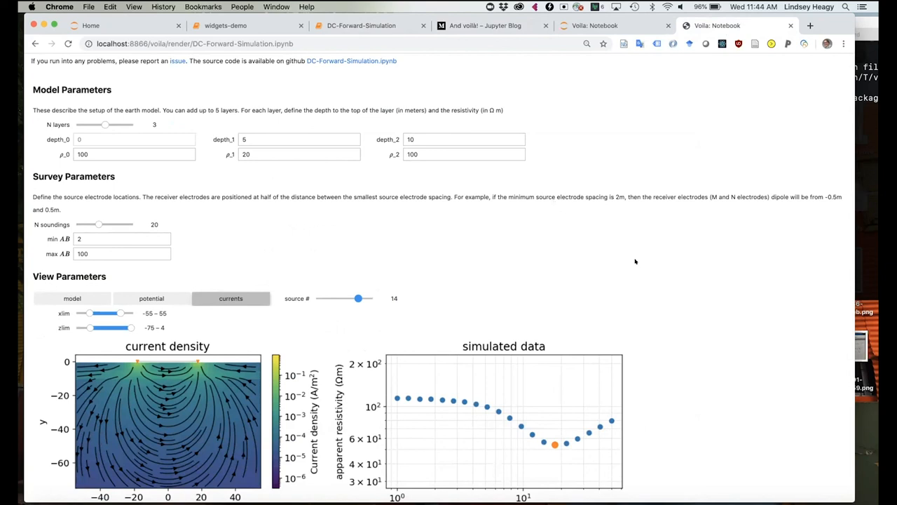
{"action": "mouse_move", "coordinate": [594, 211]}
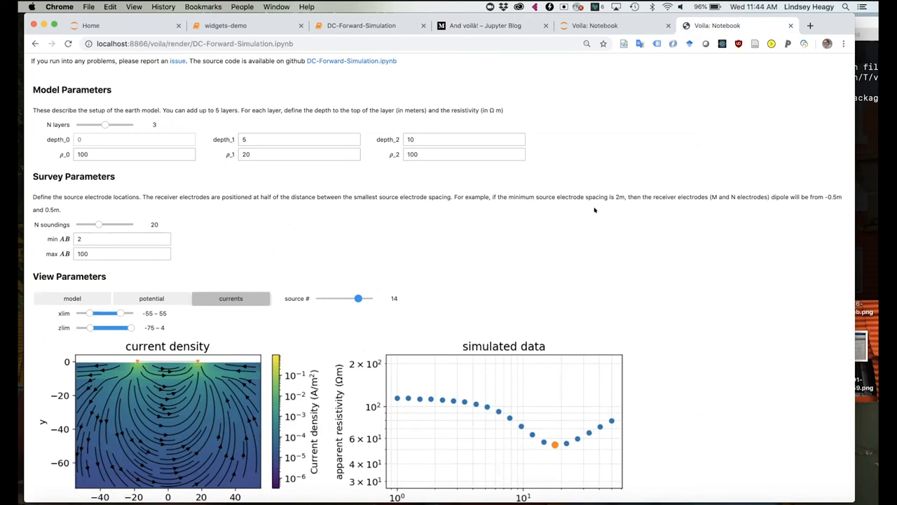